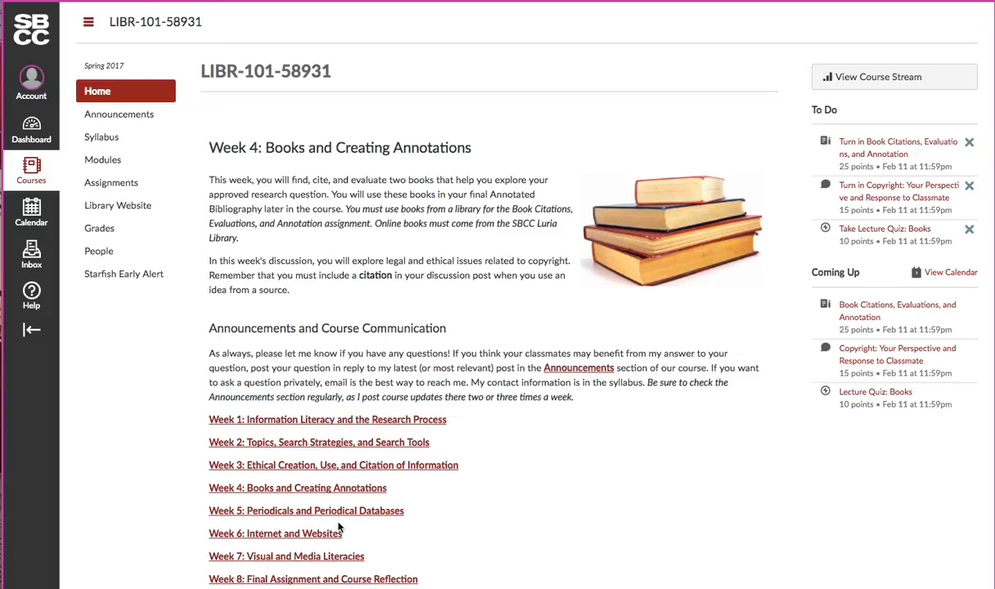
{"action": "mouse_move", "coordinate": [99, 229]}
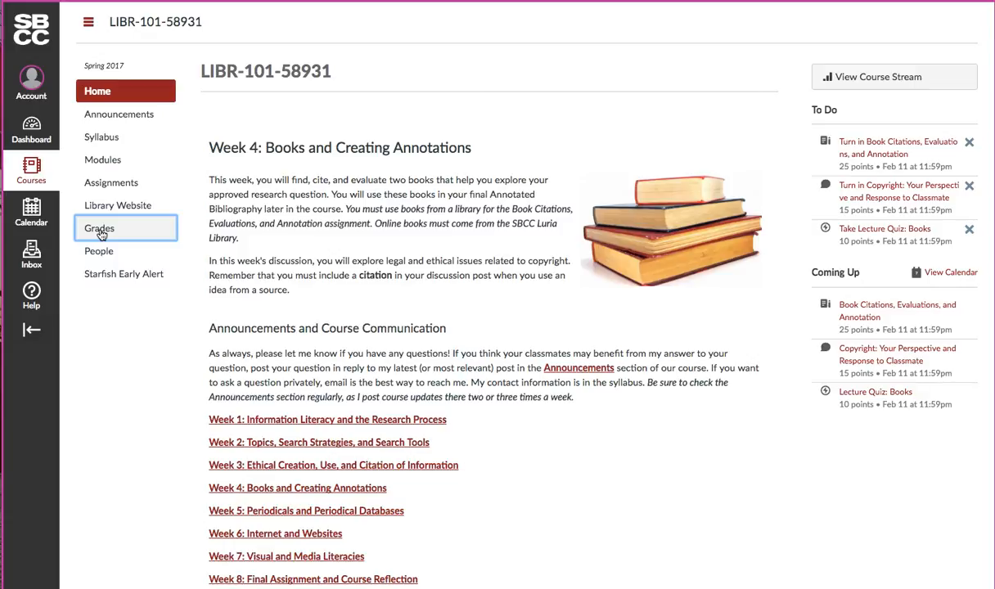
Show Test Student's grades, with Research Topic Selection at 4 out of 10 and a 40% total
{"action": "left_click", "coordinate": [98, 229]}
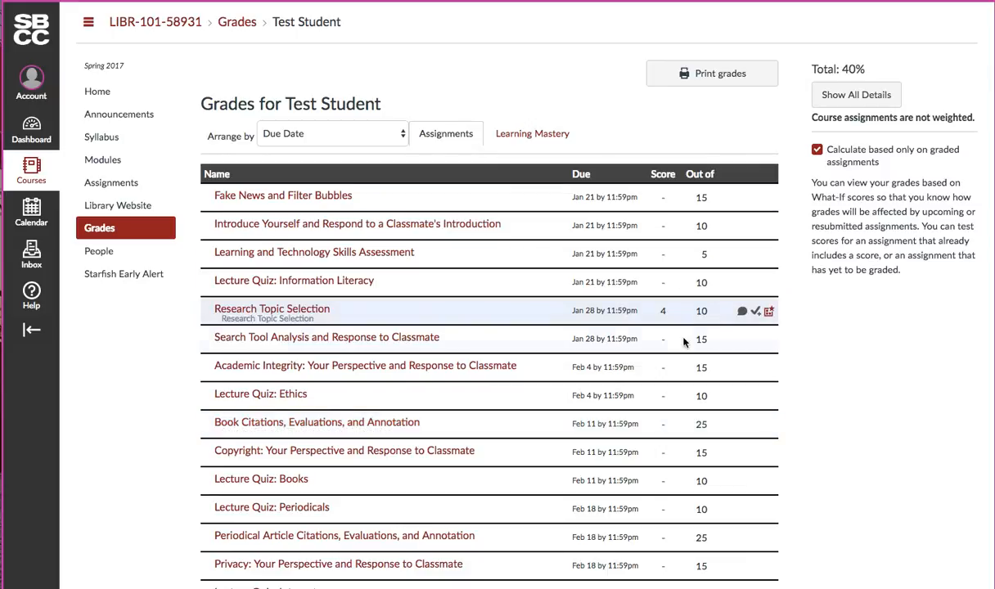
{"action": "mouse_move", "coordinate": [686, 339]}
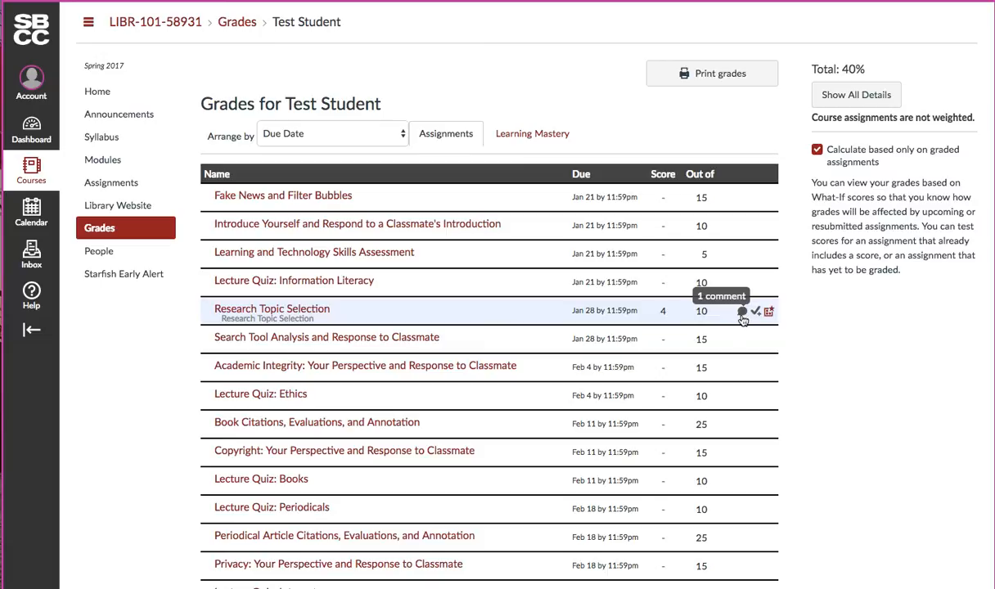
Reveal the instructor's revision comment on the Research Topic Selection row
{"action": "left_click", "coordinate": [741, 311]}
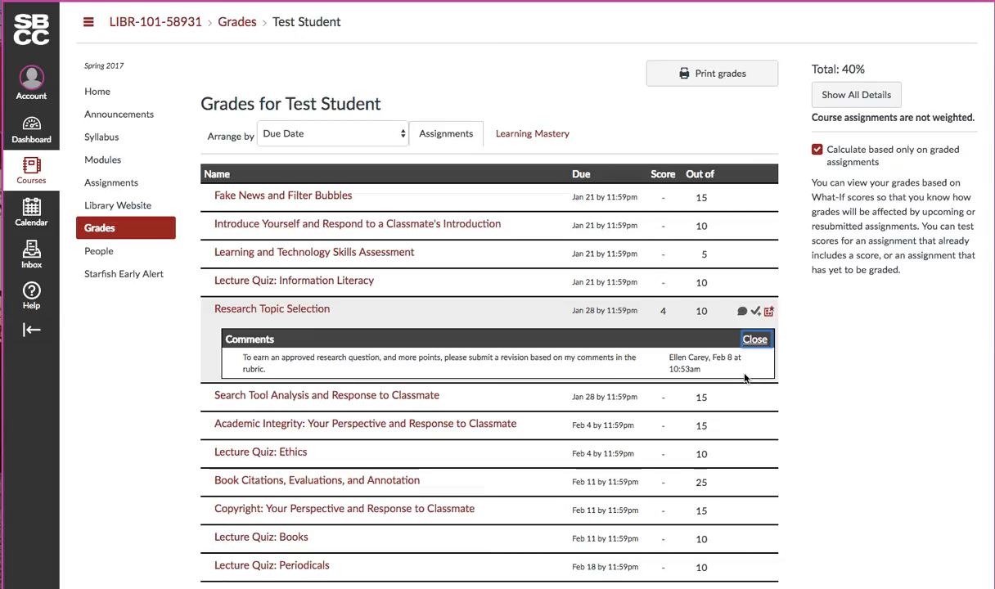
{"action": "mouse_move", "coordinate": [357, 374]}
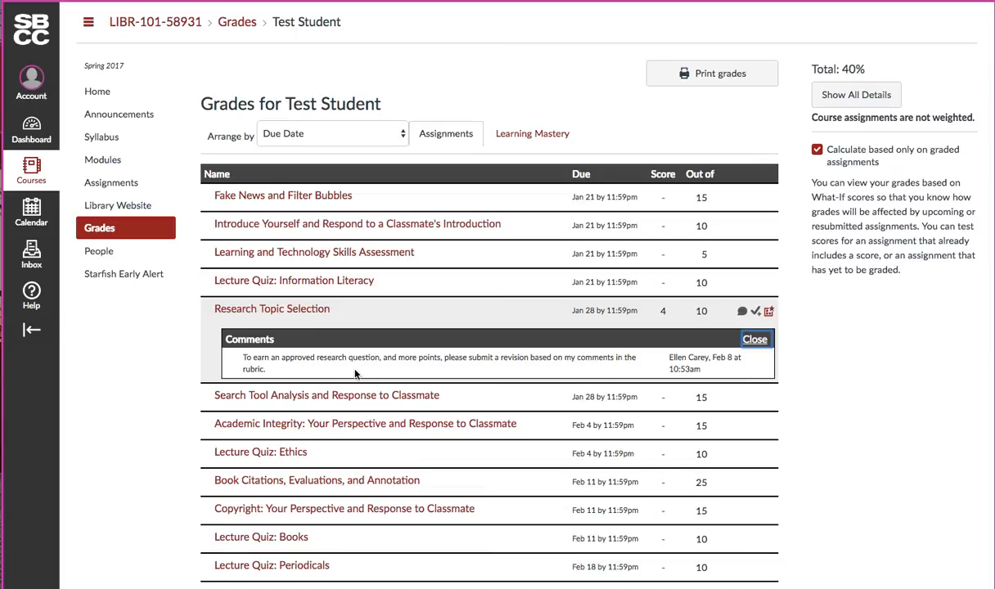
{"action": "mouse_move", "coordinate": [358, 370]}
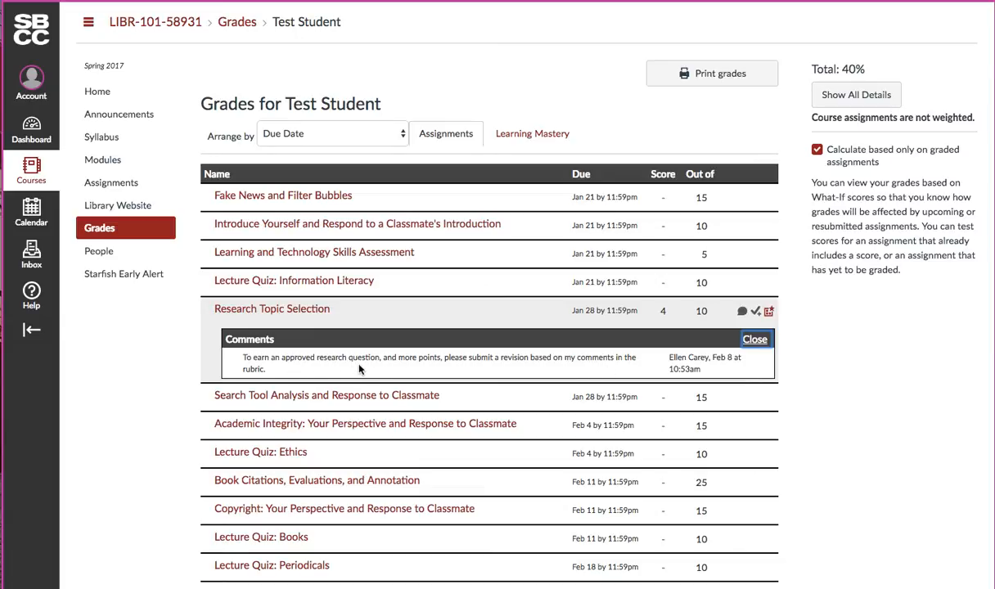
{"action": "mouse_move", "coordinate": [471, 370]}
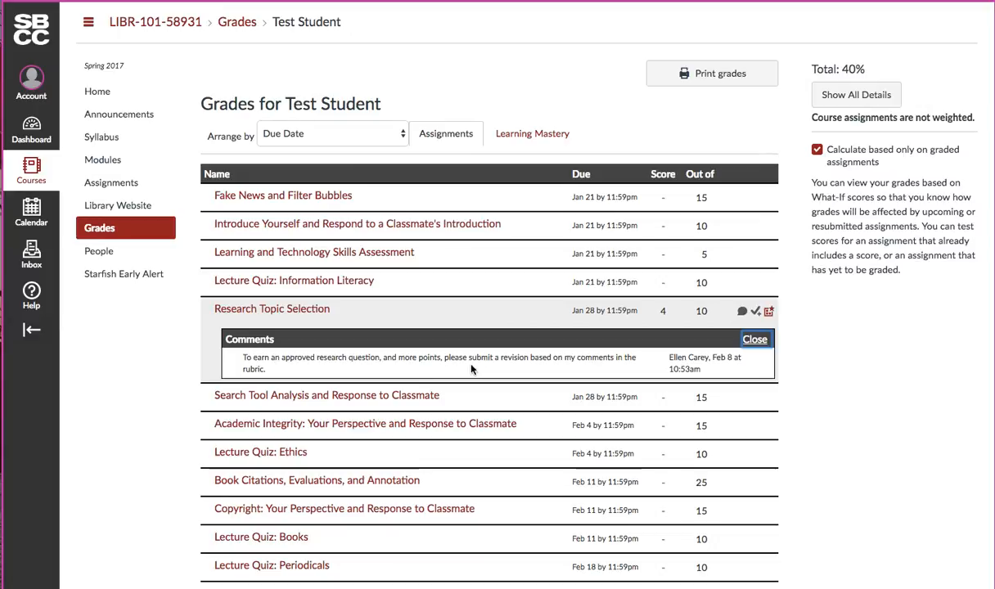
{"action": "mouse_move", "coordinate": [657, 373]}
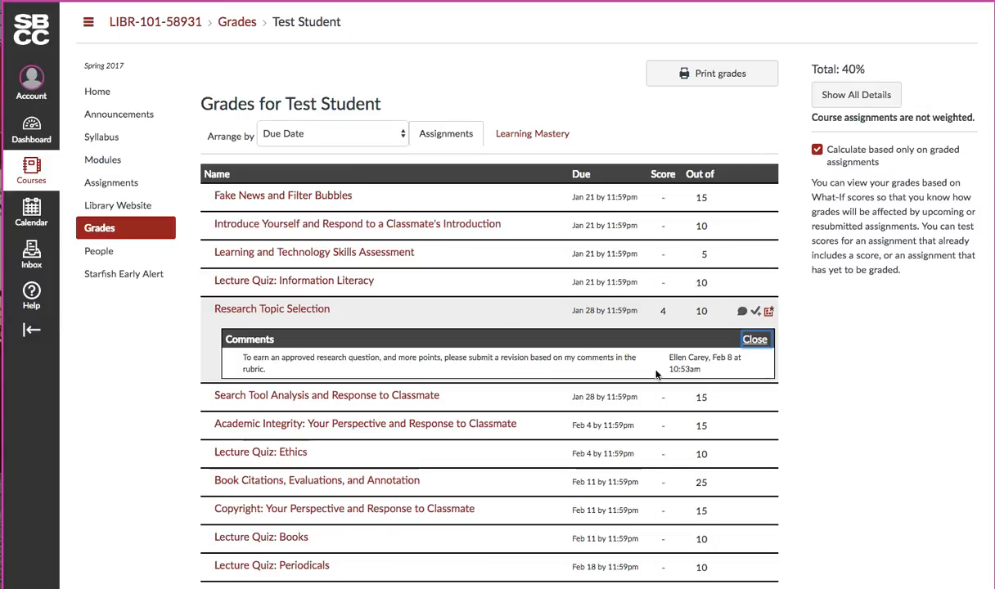
{"action": "mouse_move", "coordinate": [755, 311]}
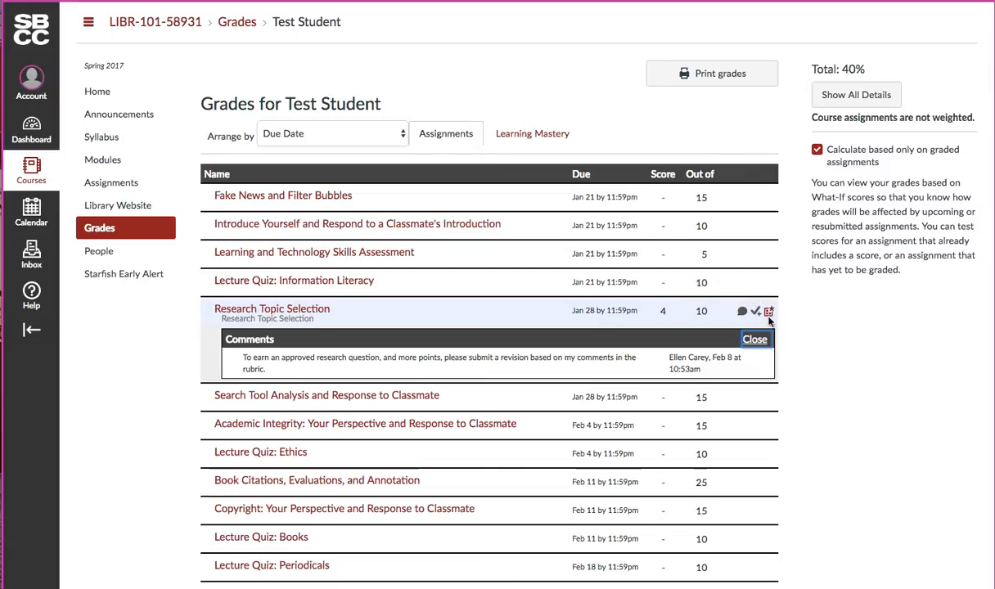
{"action": "mouse_move", "coordinate": [769, 311]}
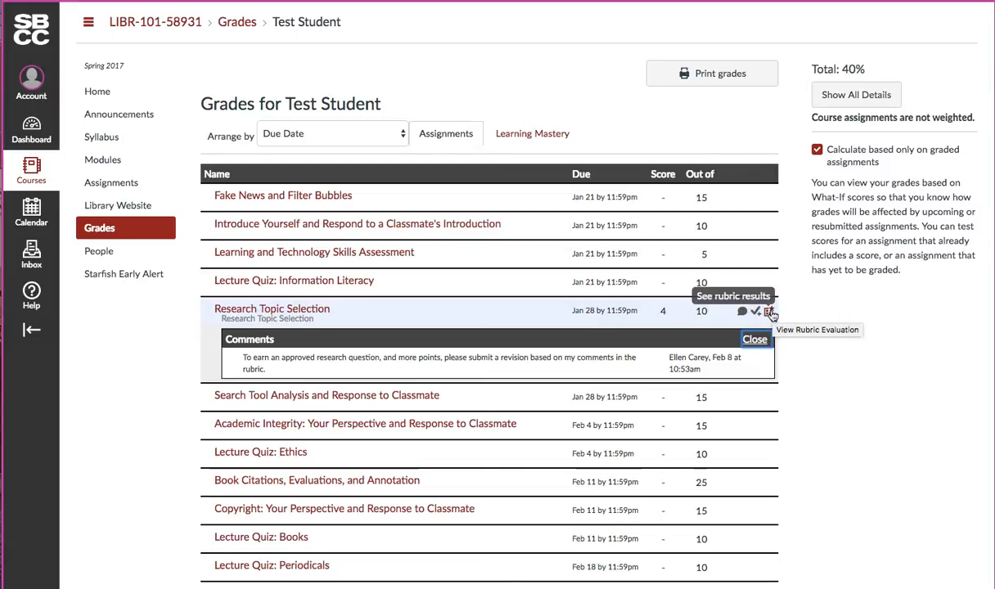
Expand the Research Topic Selection rubric and read the criterion ratings totaling 4.0 points
{"action": "left_click", "coordinate": [769, 311]}
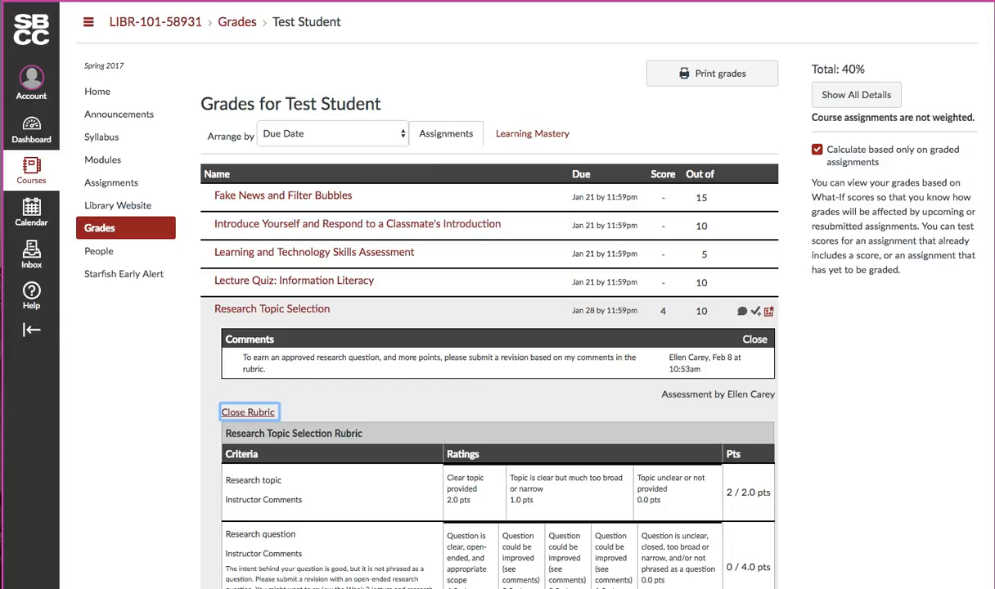
{"action": "scroll", "scroll_direction": "down", "scroll_amount": 3}
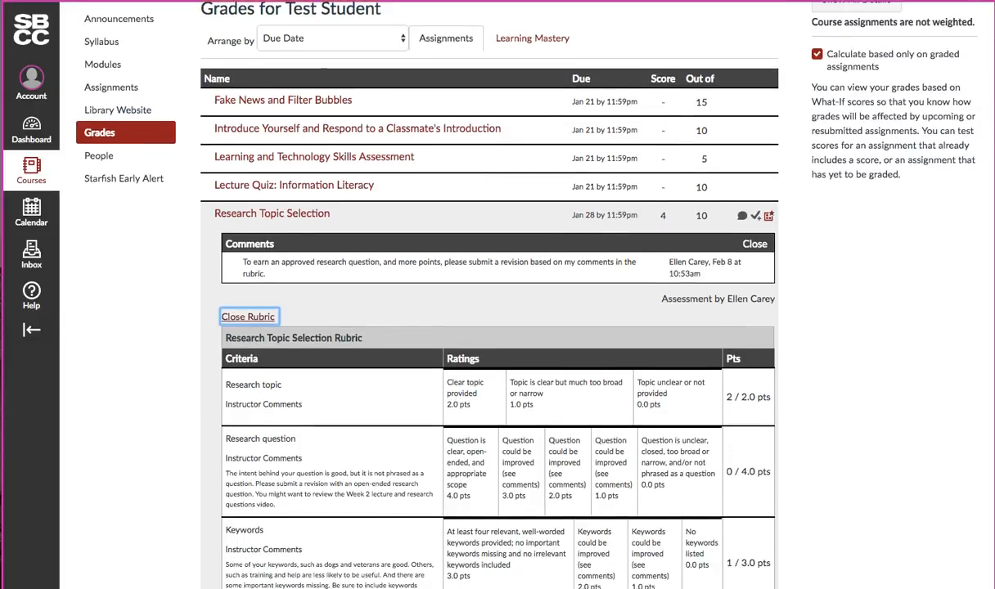
{"action": "scroll", "scroll_direction": "down", "scroll_amount": 3}
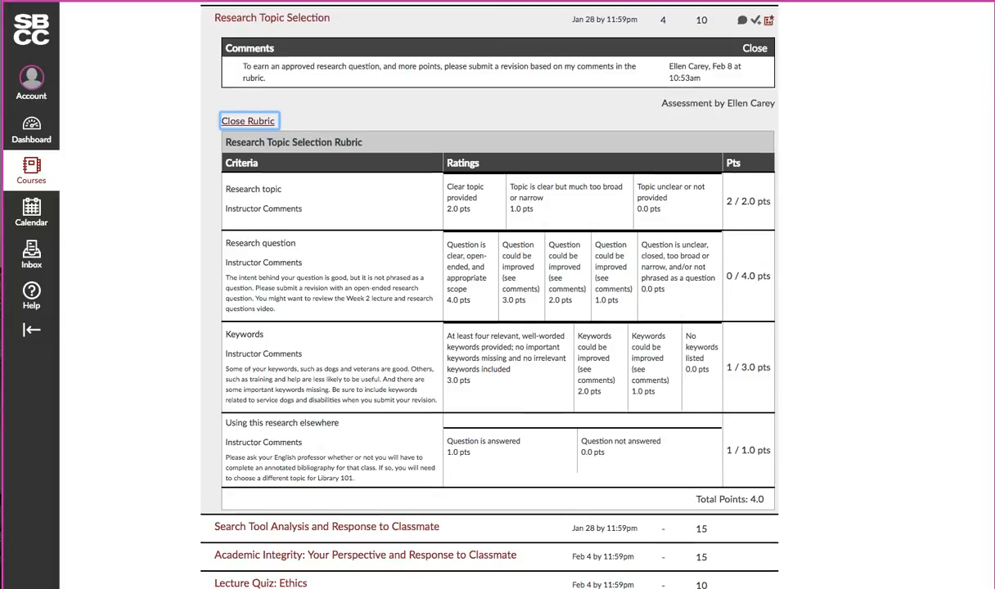
{"action": "mouse_move", "coordinate": [537, 213]}
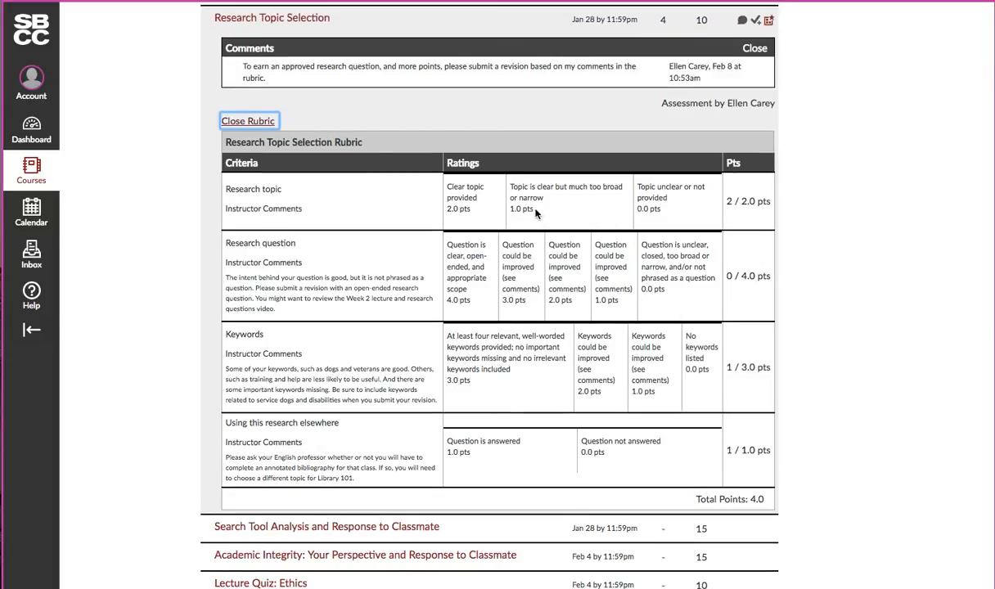
{"action": "mouse_move", "coordinate": [615, 227]}
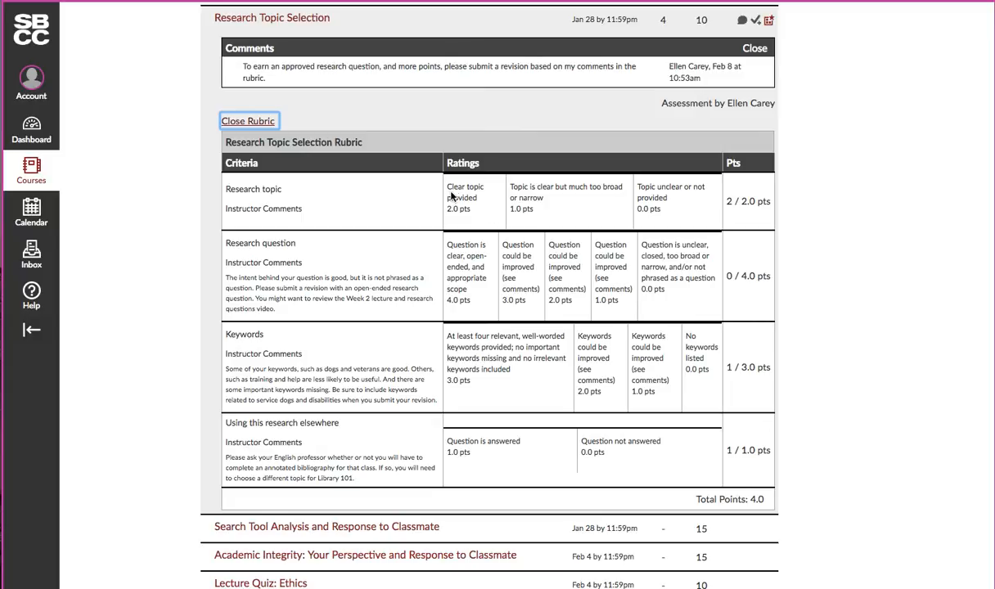
{"action": "mouse_move", "coordinate": [553, 209]}
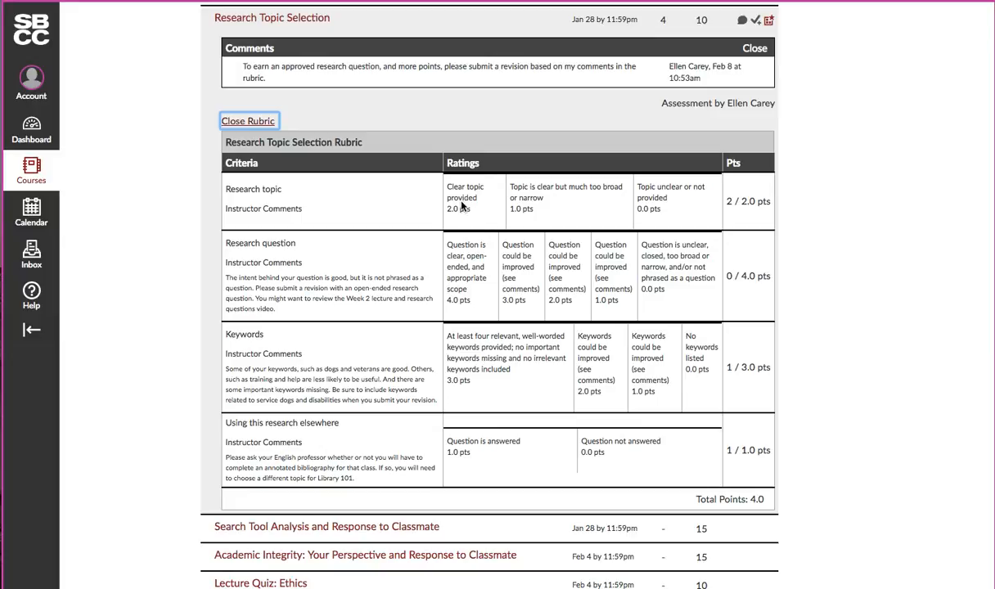
{"action": "mouse_move", "coordinate": [681, 188]}
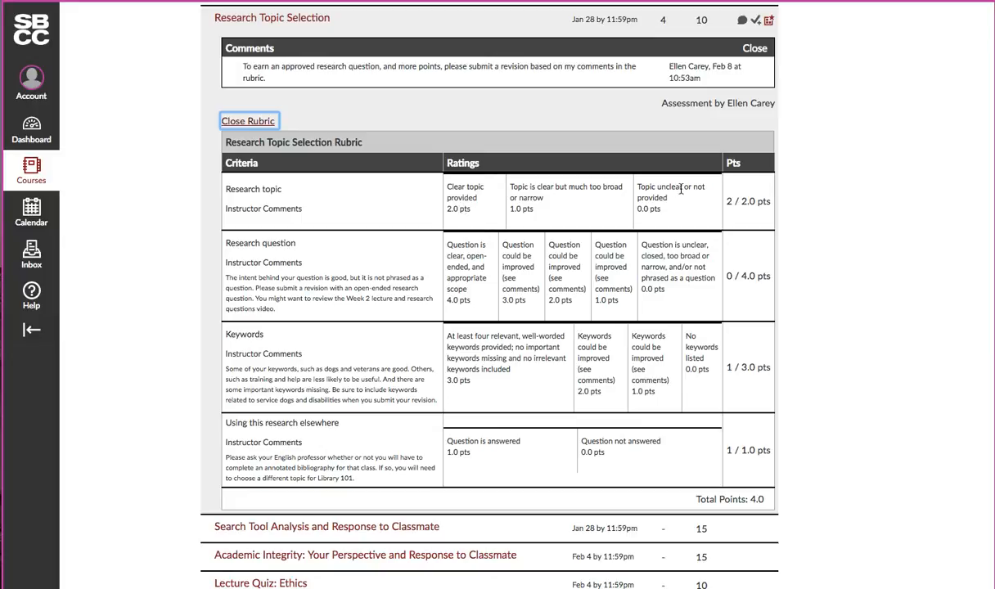
{"action": "mouse_move", "coordinate": [742, 219]}
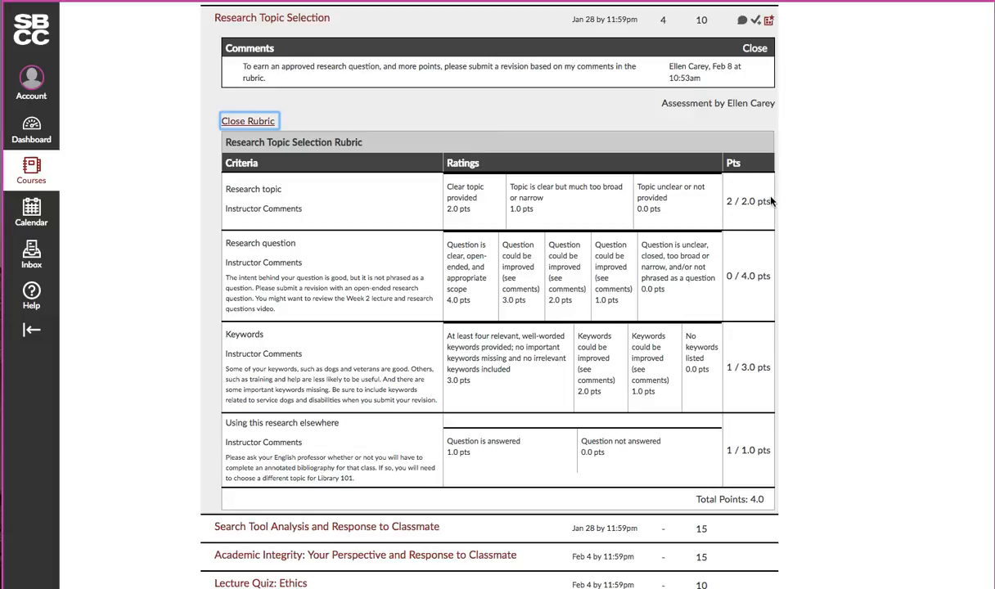
{"action": "mouse_move", "coordinate": [594, 203]}
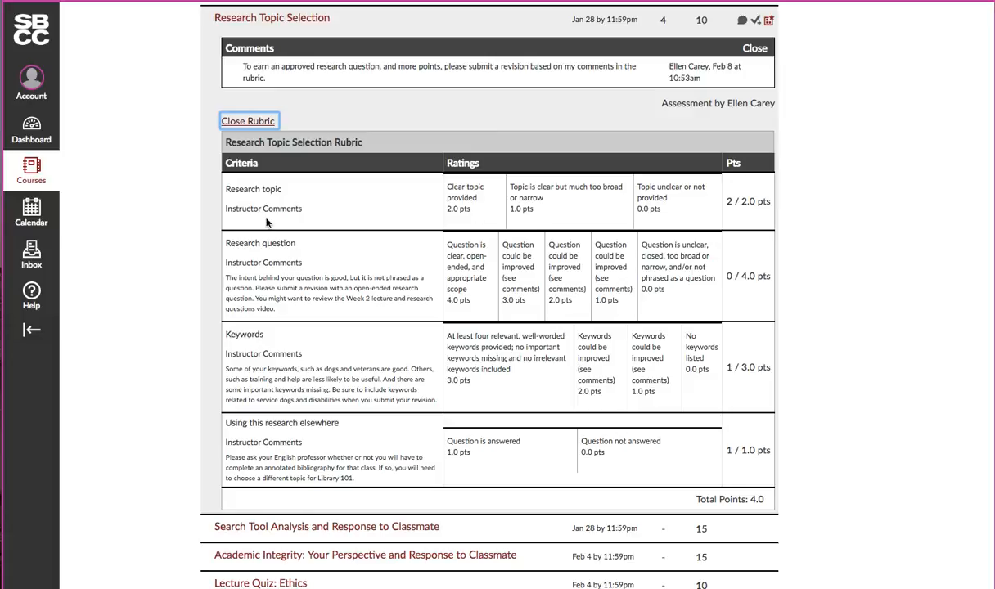
{"action": "mouse_move", "coordinate": [245, 219]}
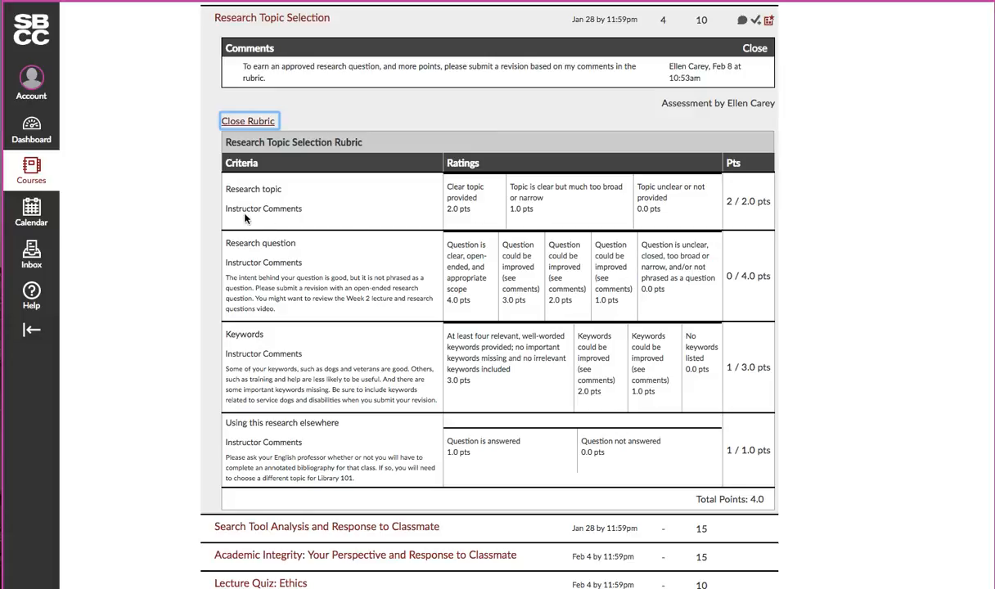
{"action": "mouse_move", "coordinate": [497, 213]}
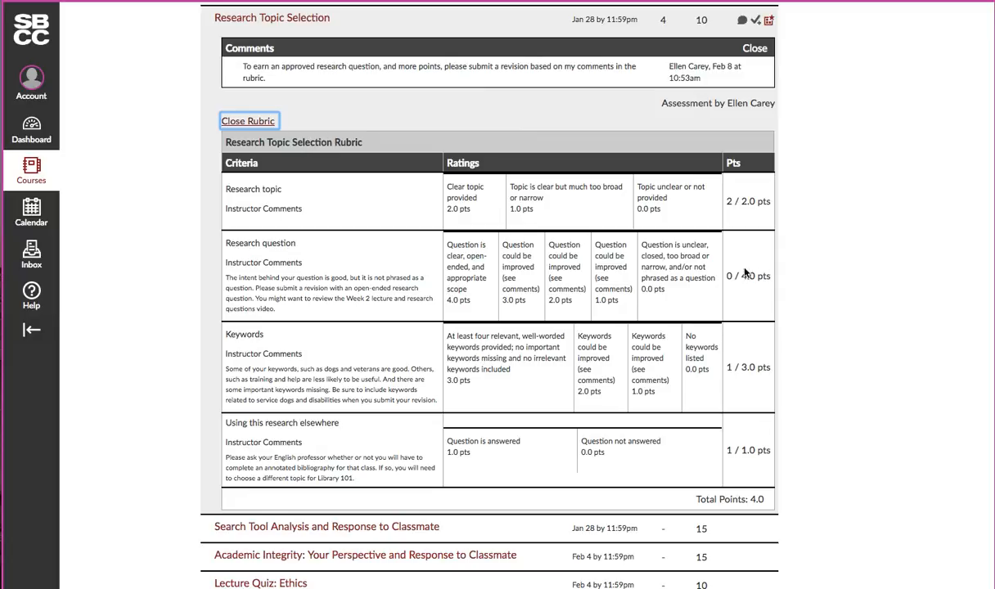
{"action": "mouse_move", "coordinate": [747, 275]}
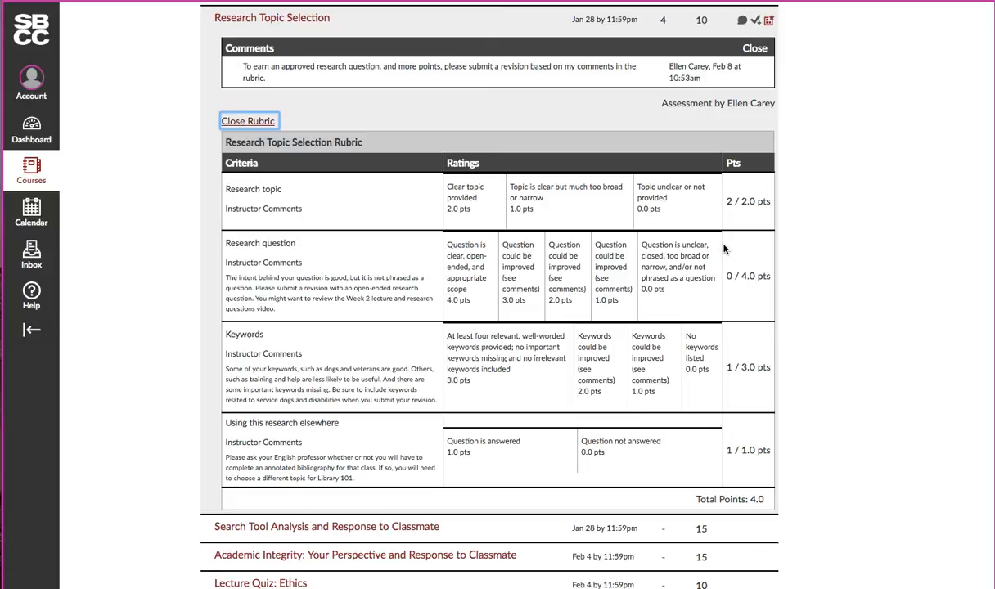
{"action": "mouse_move", "coordinate": [727, 283]}
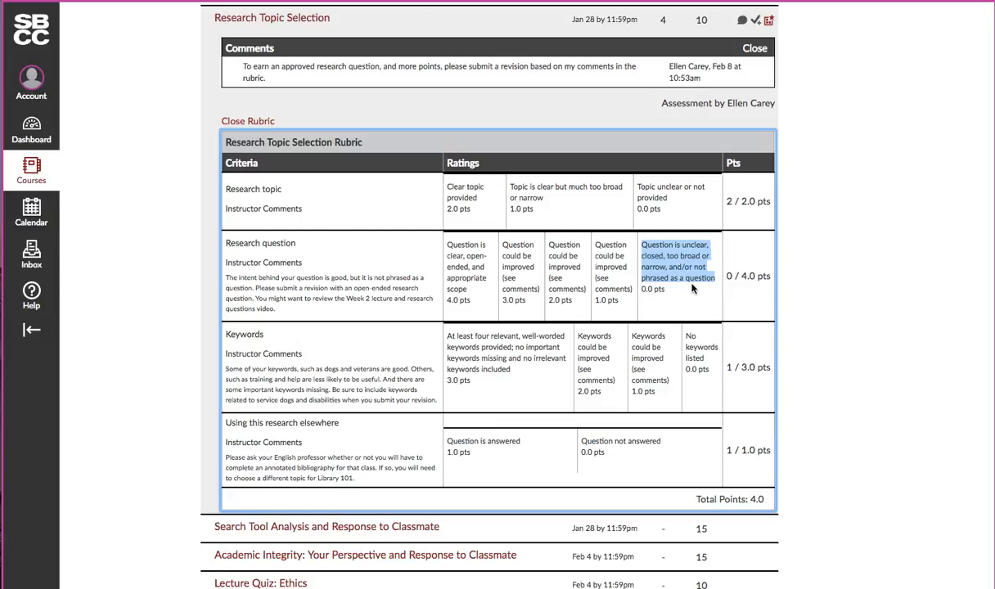
{"action": "mouse_move", "coordinate": [653, 268]}
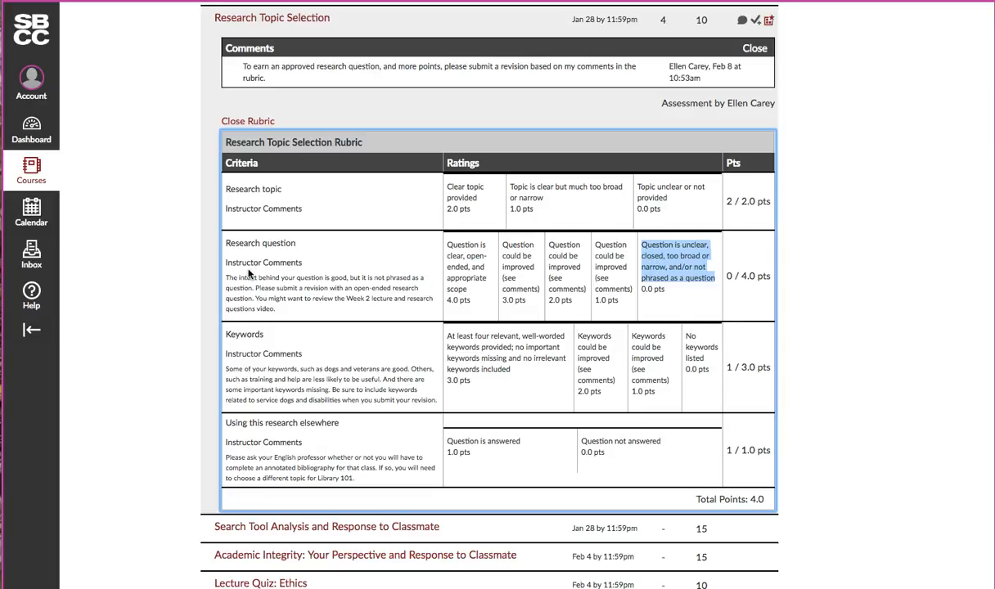
{"action": "mouse_move", "coordinate": [229, 278]}
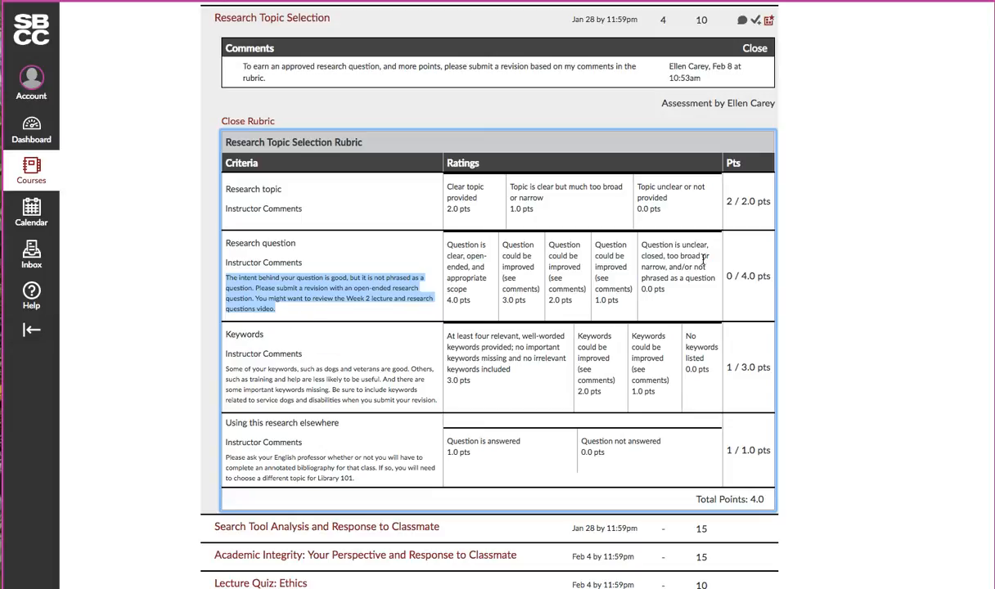
{"action": "mouse_move", "coordinate": [344, 317]}
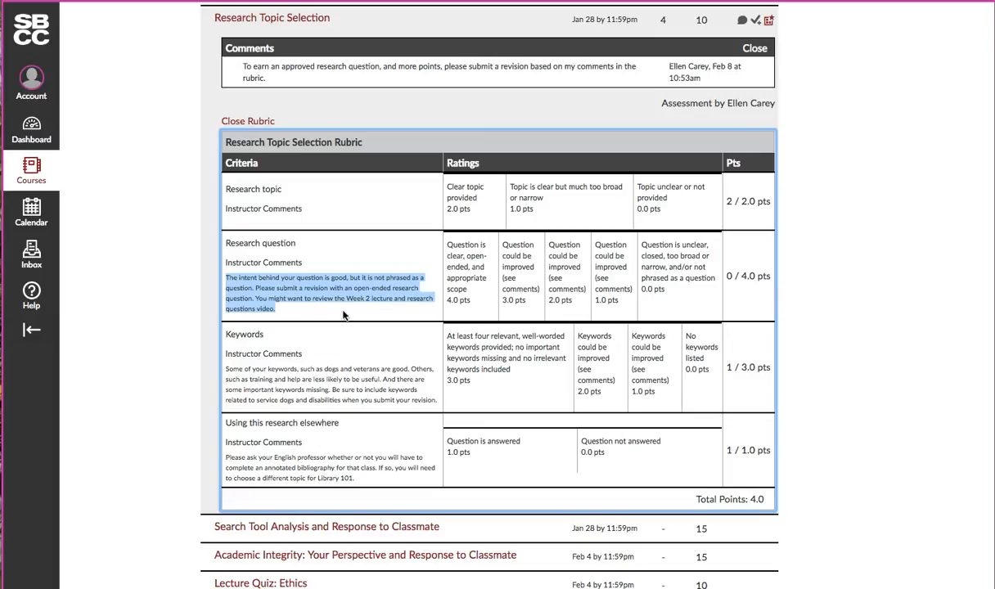
{"action": "mouse_move", "coordinate": [288, 308]}
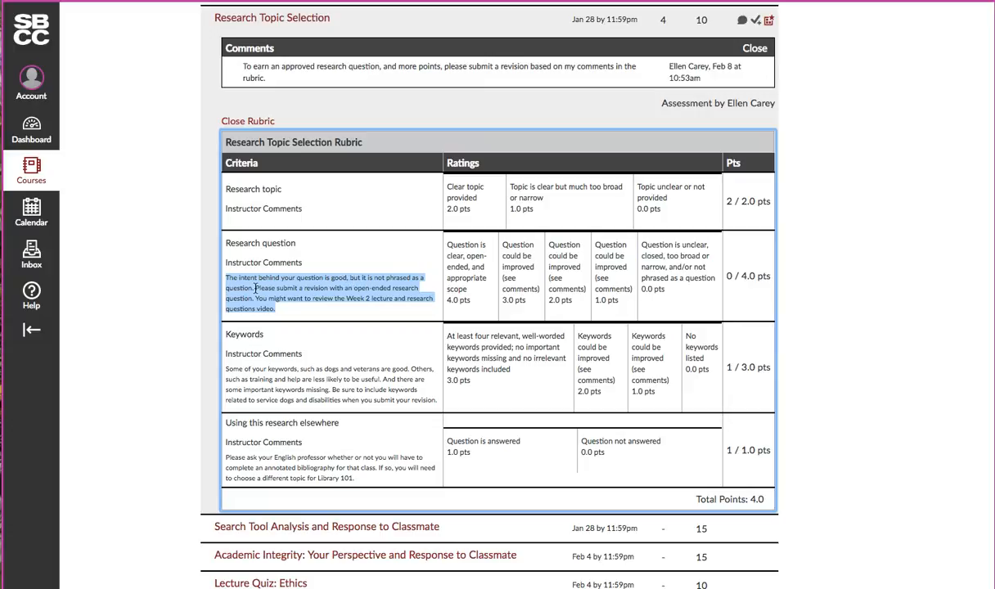
{"action": "mouse_move", "coordinate": [286, 293]}
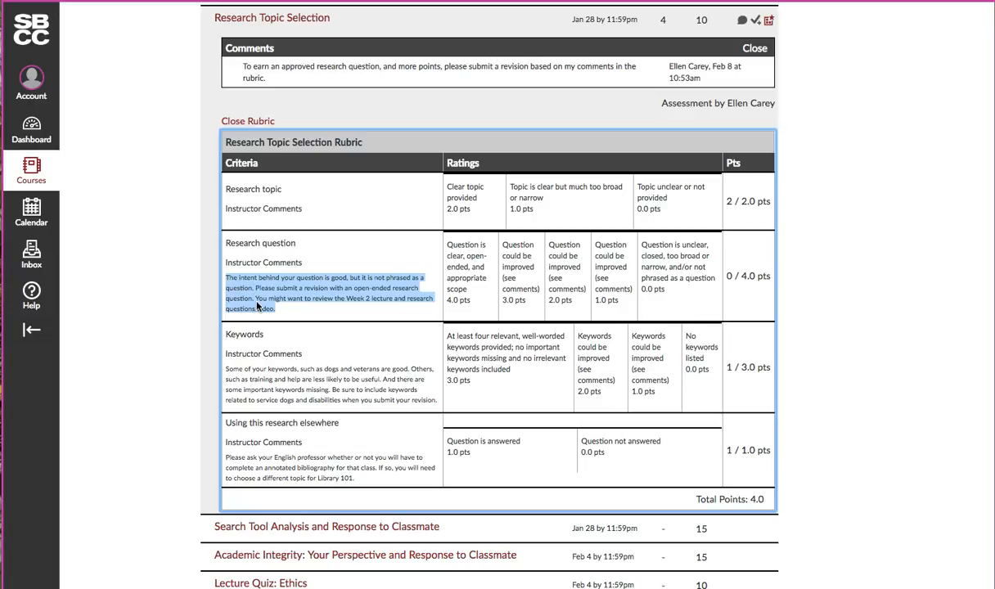
{"action": "mouse_move", "coordinate": [375, 375]}
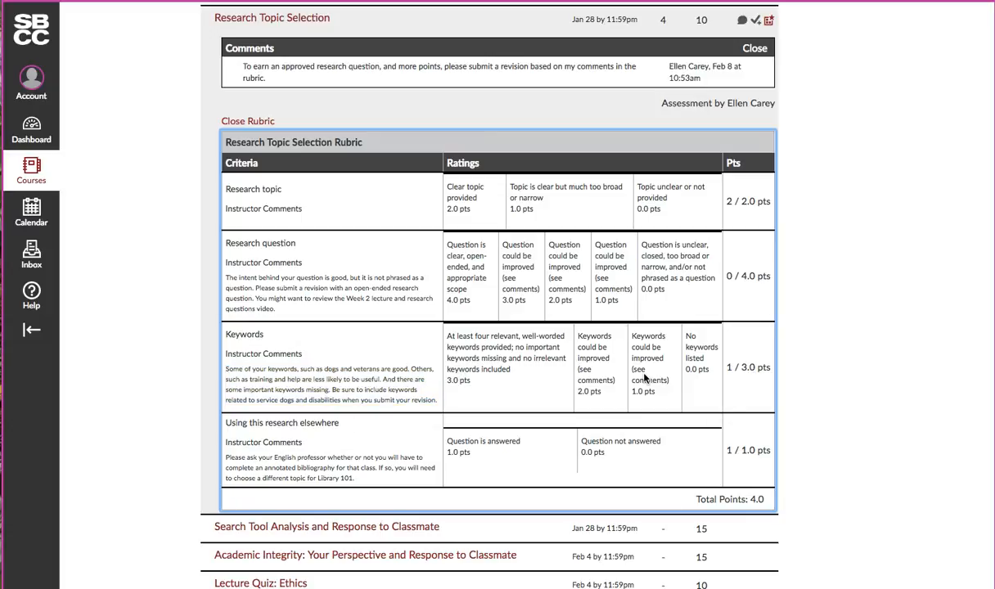
{"action": "mouse_move", "coordinate": [504, 471]}
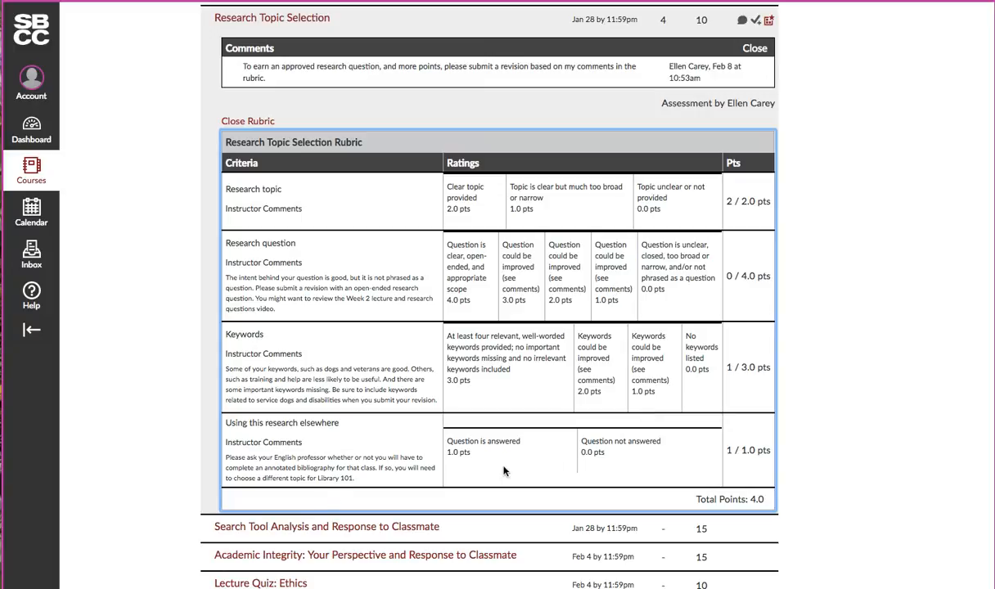
{"action": "mouse_move", "coordinate": [718, 468]}
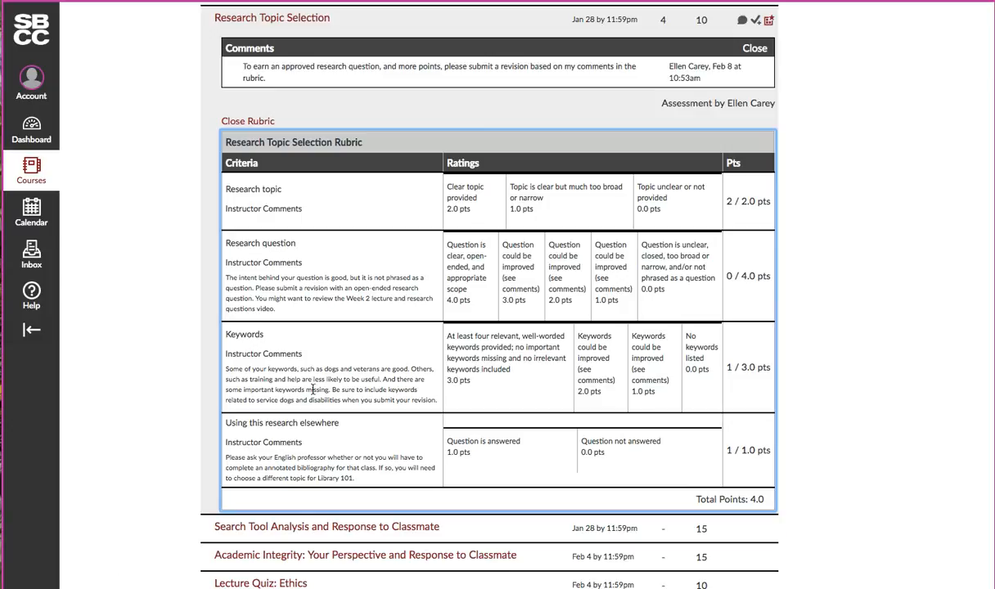
{"action": "mouse_move", "coordinate": [694, 344]}
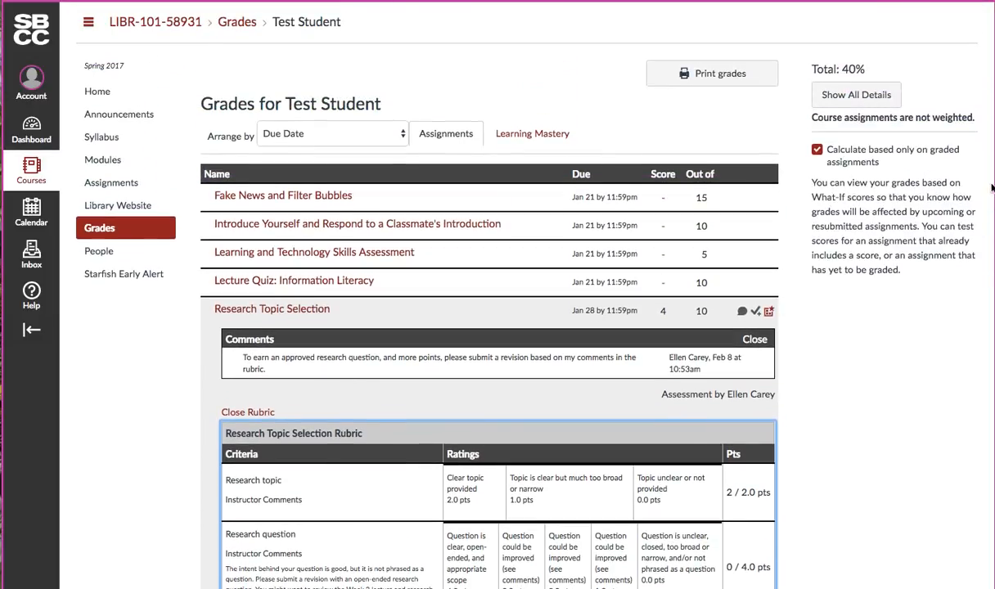
{"action": "mouse_move", "coordinate": [527, 144]}
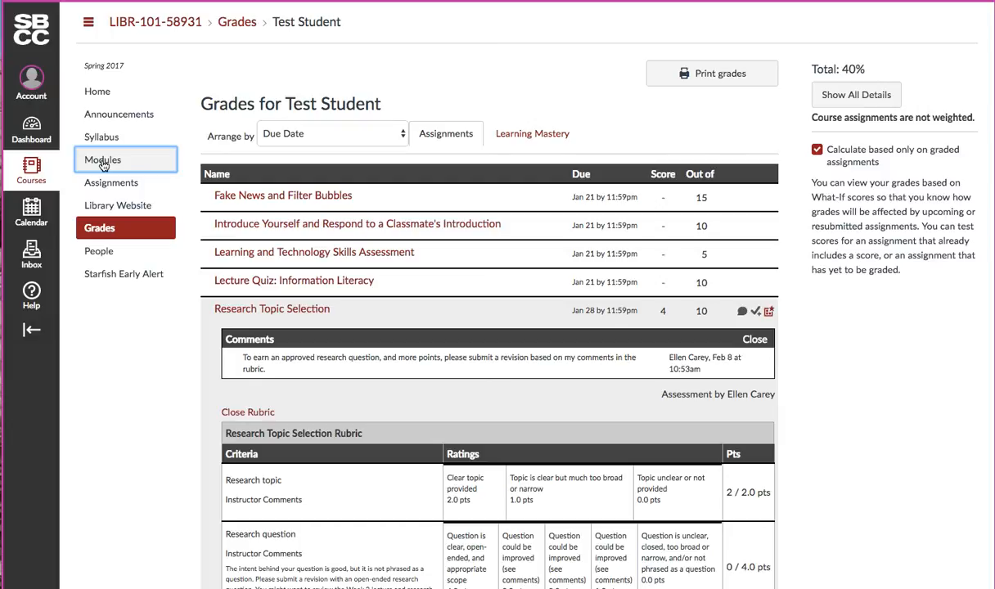
Show the course Modules list scrolled to the Week 2 tasks including Research Topic Selection
{"action": "left_click", "coordinate": [102, 160]}
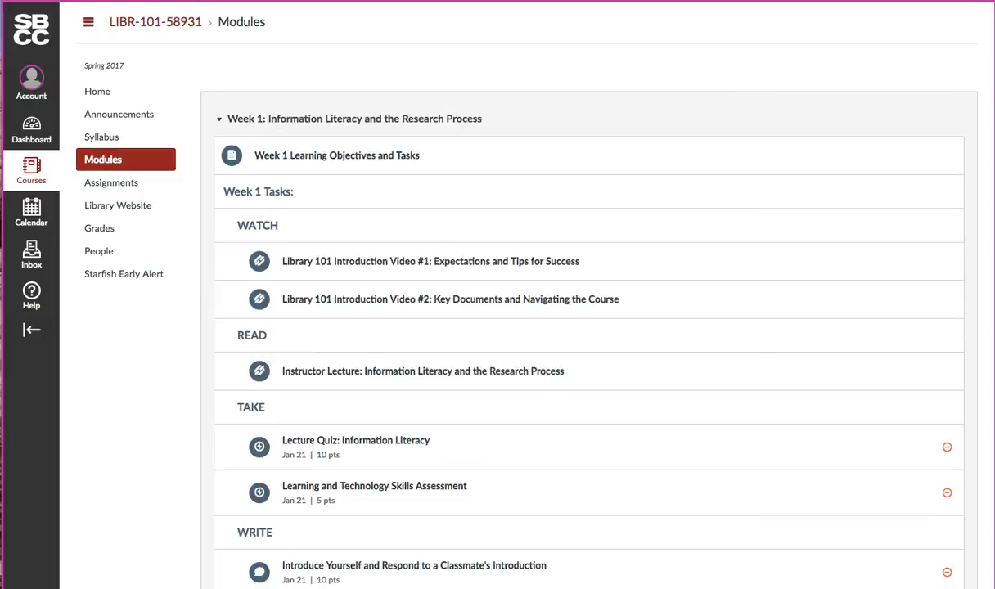
{"action": "scroll", "scroll_direction": "down", "scroll_amount": 3}
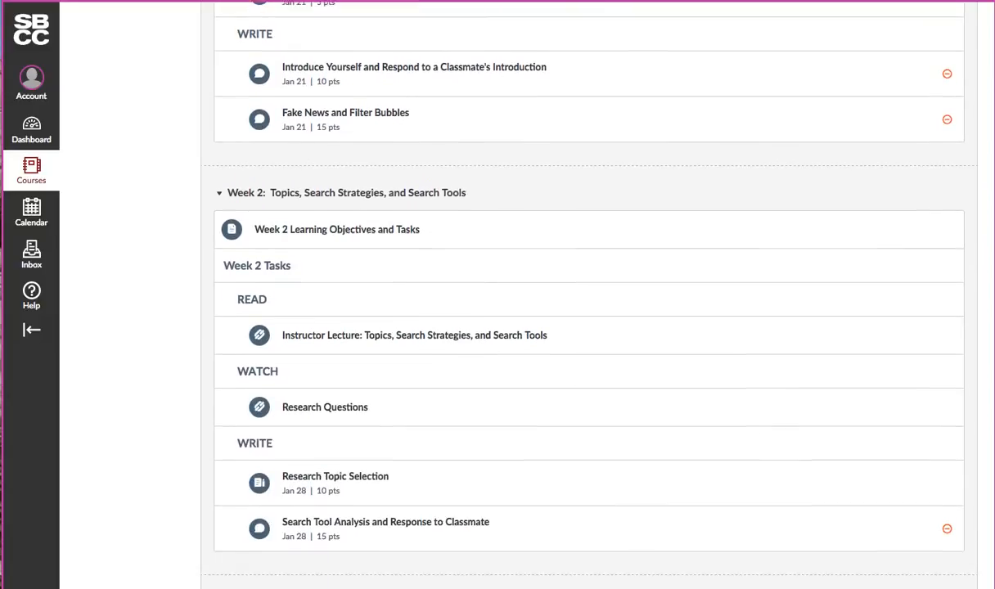
{"action": "scroll", "scroll_direction": "down", "scroll_amount": 3}
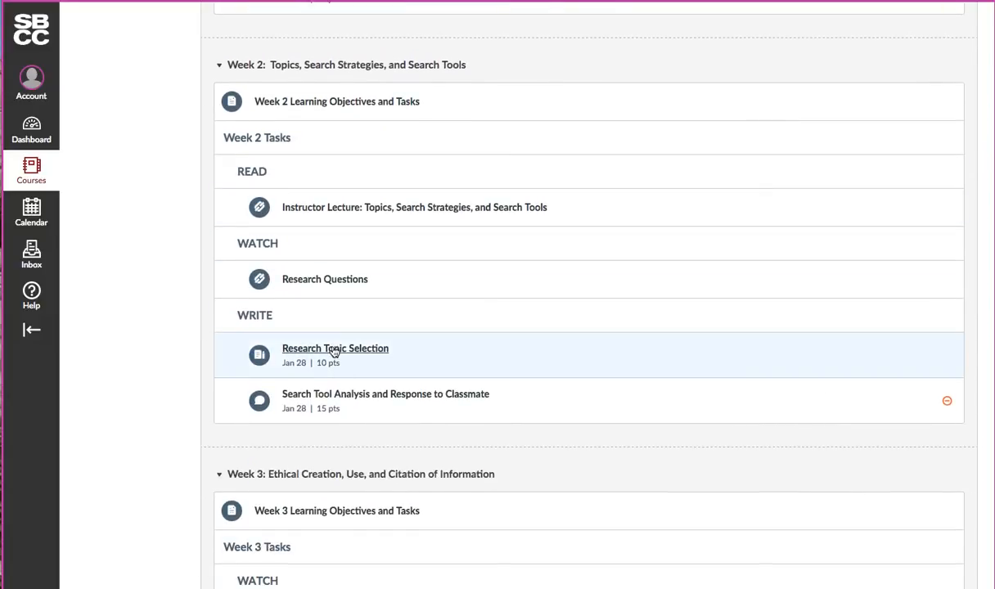
Show the Research Topic Selection assignment with its late submission, grade 4, and highlighted instructor comment
{"action": "left_click", "coordinate": [334, 347]}
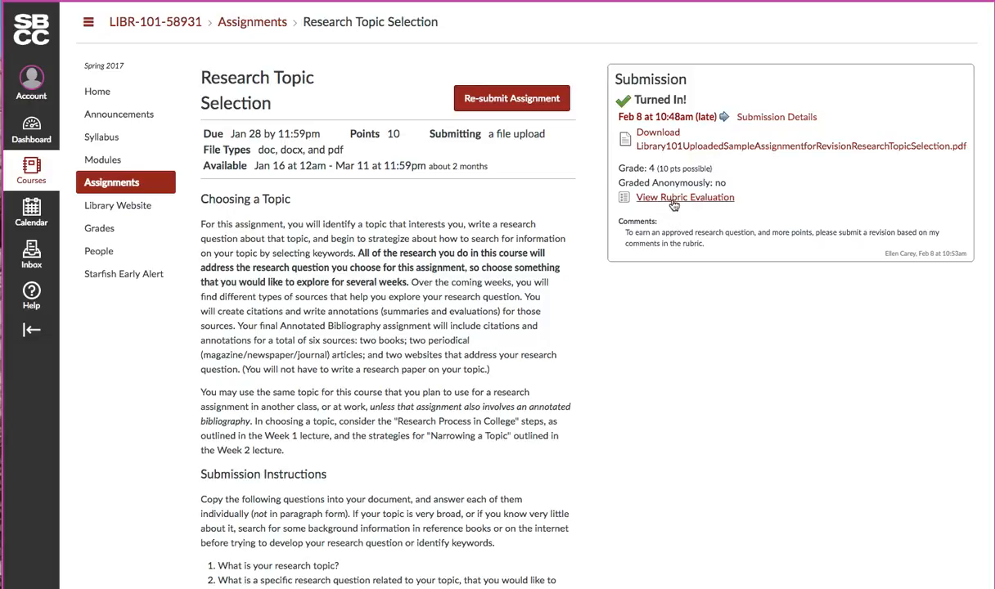
{"action": "double_click", "coordinate": [692, 242]}
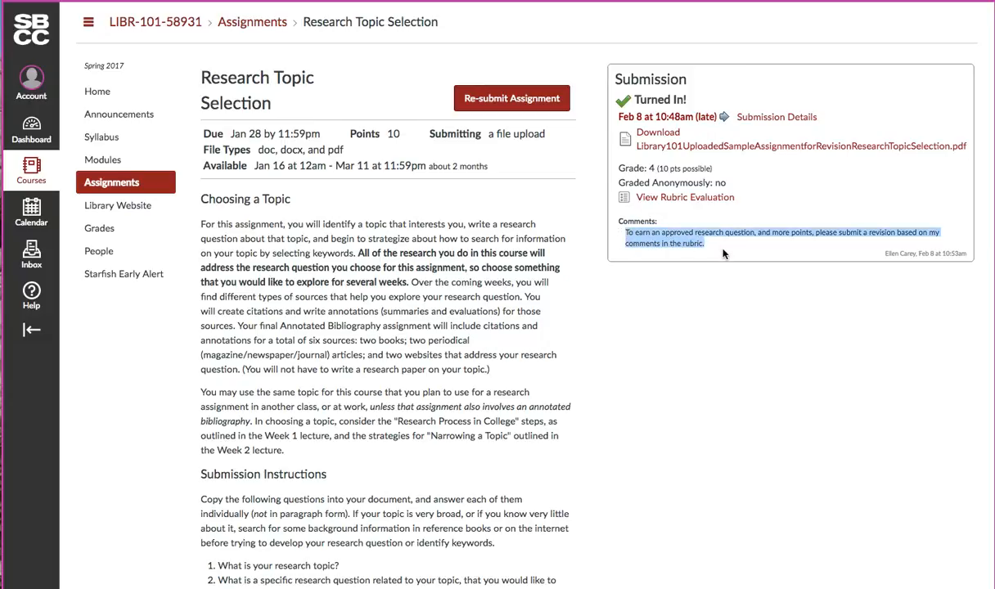
{"action": "mouse_move", "coordinate": [844, 245]}
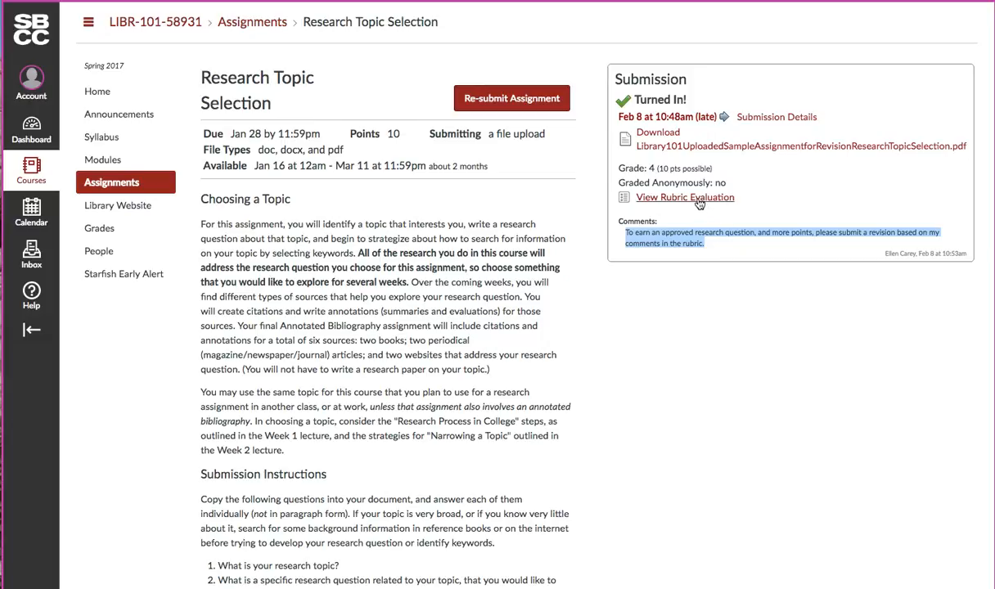
Read the rubric evaluation and the additional comments on the Research question score, then dismiss them
{"action": "left_click", "coordinate": [776, 117]}
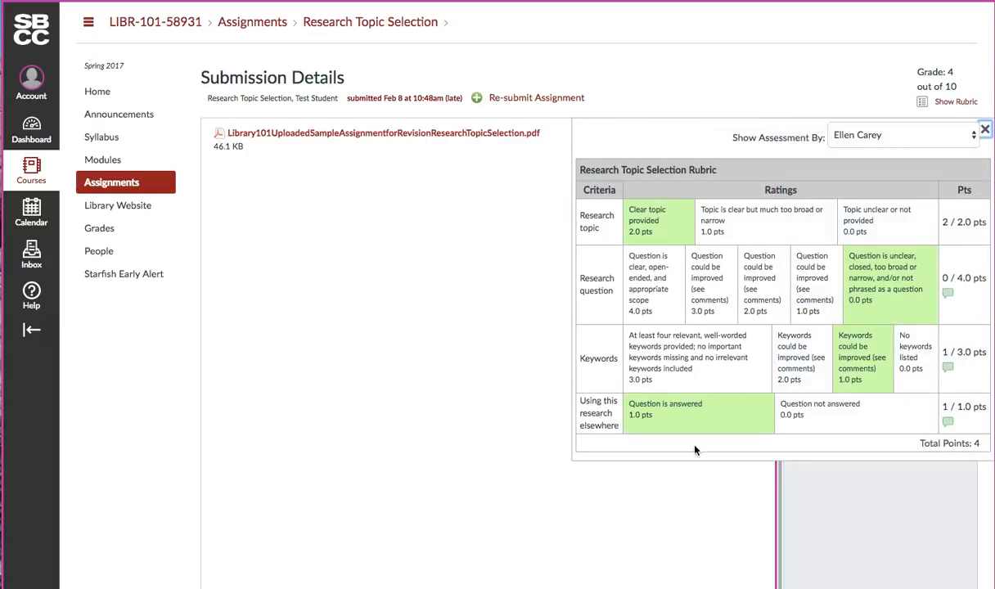
{"action": "mouse_move", "coordinate": [959, 245]}
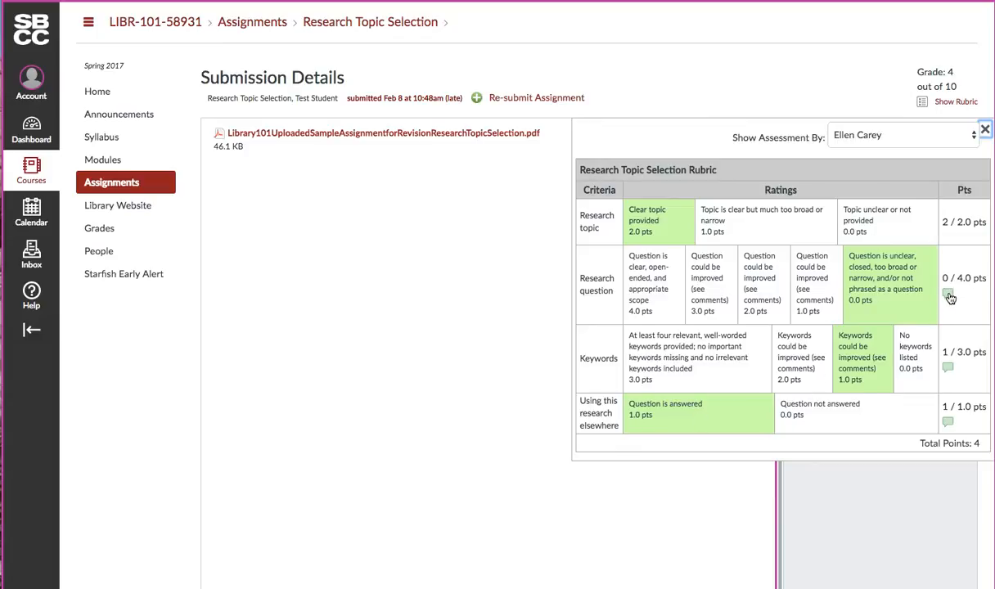
{"action": "left_click", "coordinate": [949, 298]}
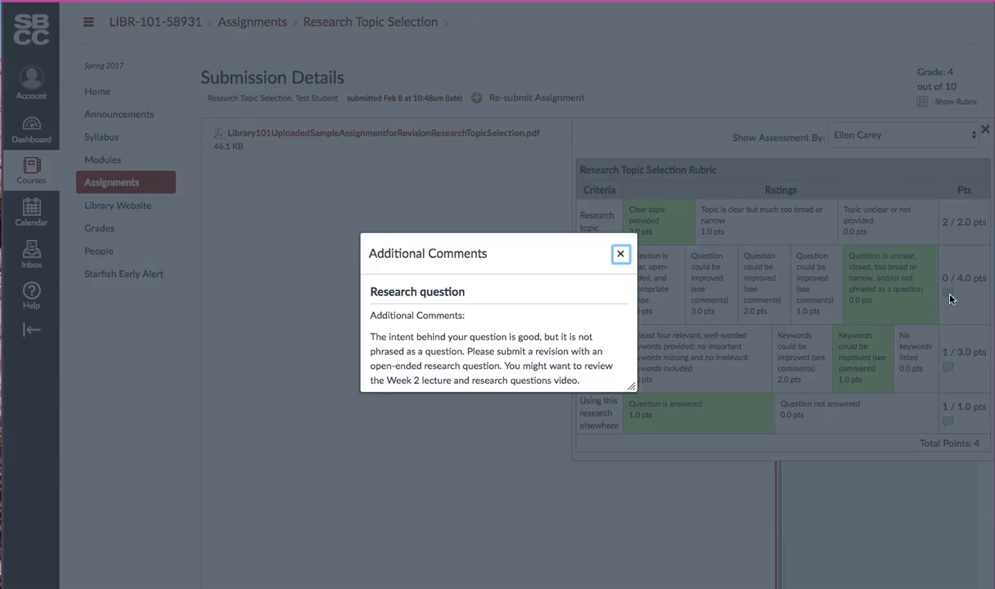
{"action": "mouse_move", "coordinate": [592, 381]}
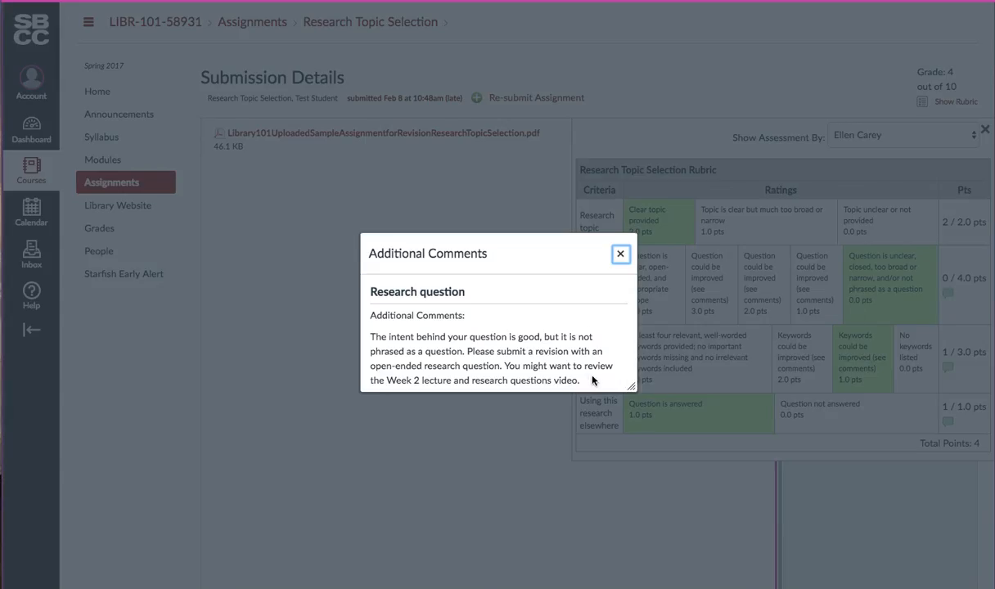
{"action": "mouse_move", "coordinate": [596, 382]}
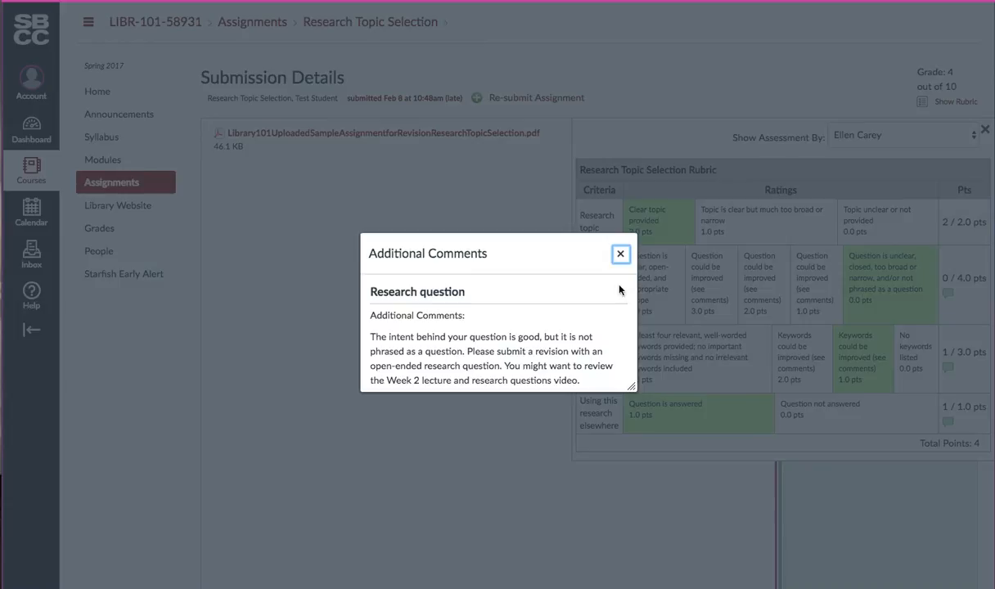
{"action": "left_click", "coordinate": [620, 254]}
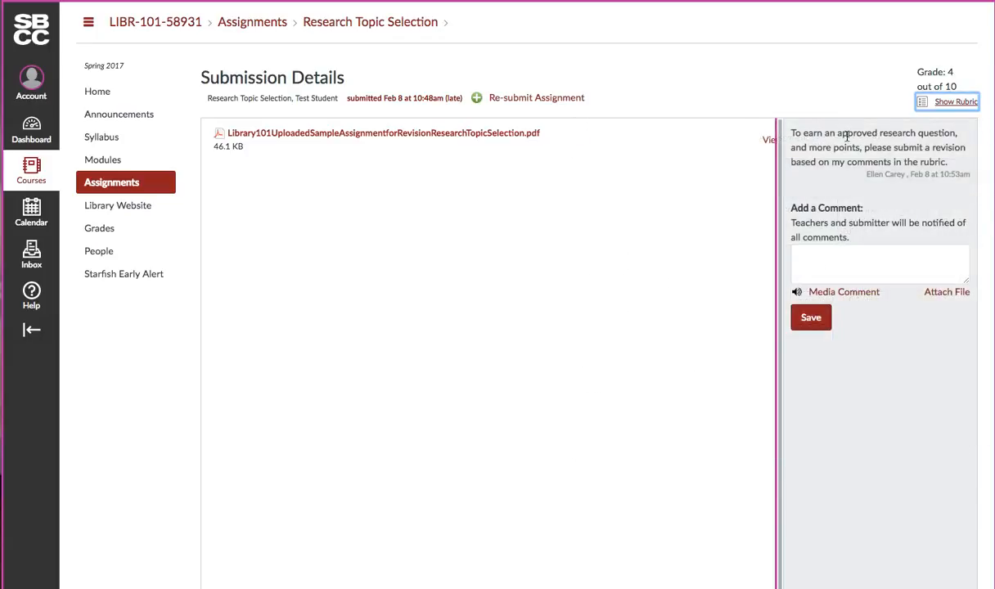
{"action": "mouse_move", "coordinate": [768, 139]}
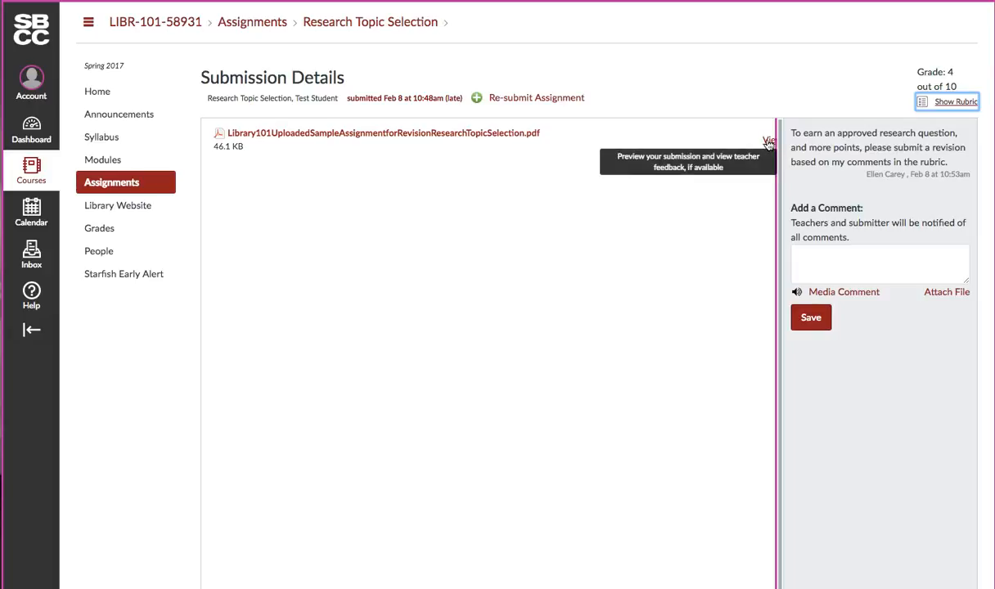
{"action": "mouse_move", "coordinate": [468, 132]}
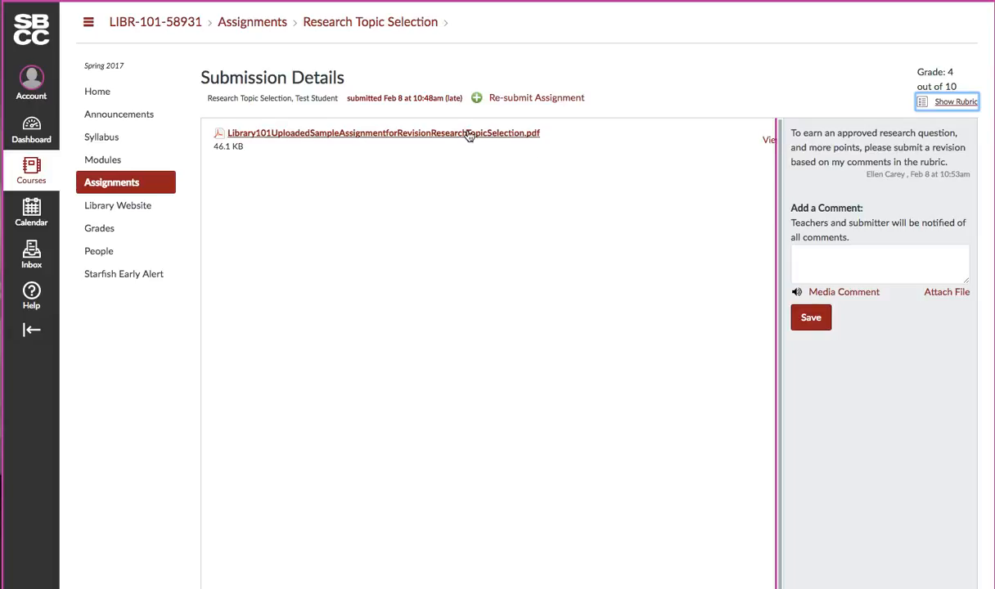
{"action": "mouse_move", "coordinate": [768, 141]}
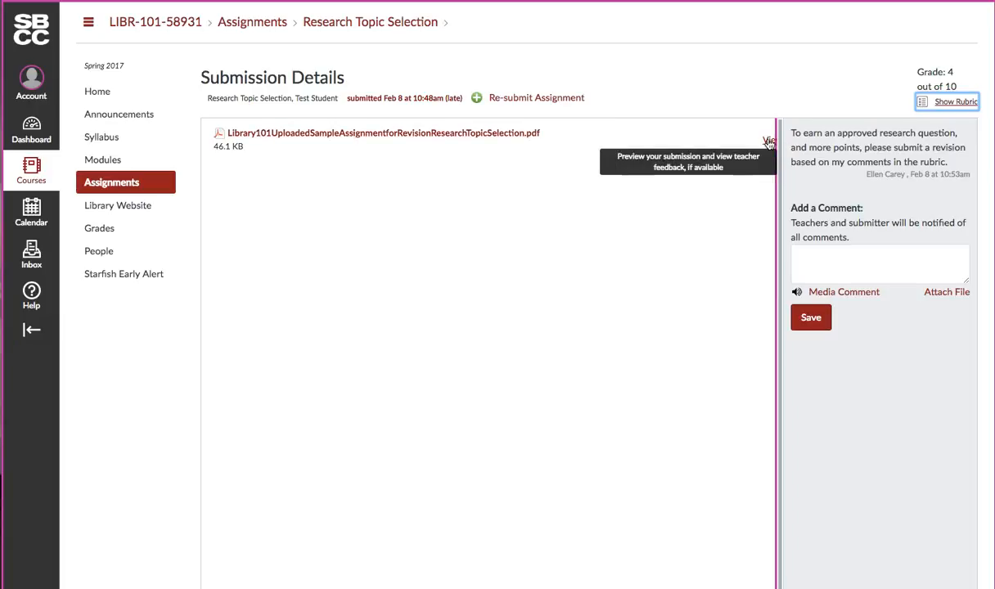
Preview the submitted PDF and scroll to the instructor's strikeout annotation on the research question
{"action": "left_click", "coordinate": [766, 139]}
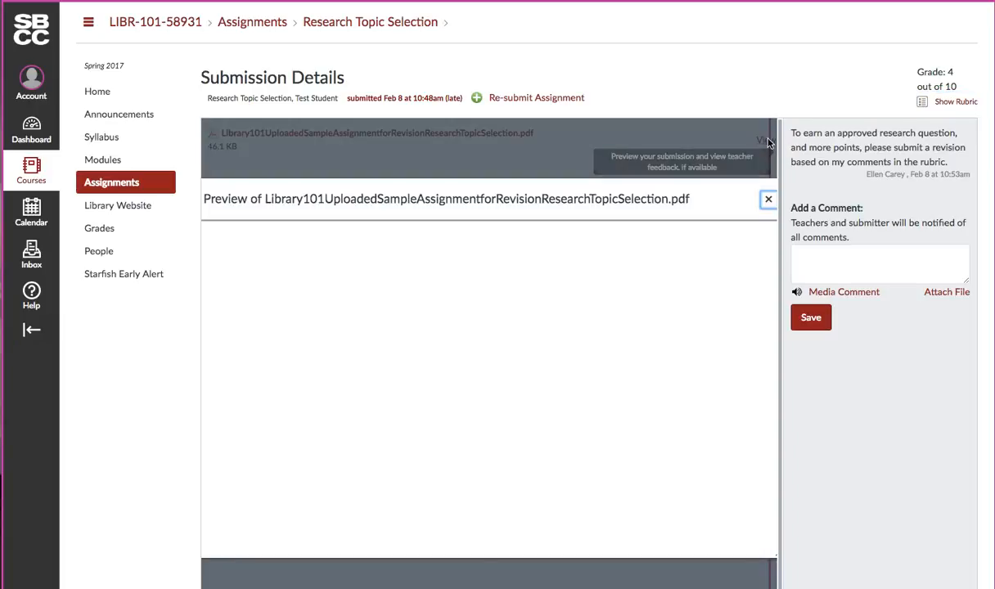
{"action": "left_click", "coordinate": [763, 139]}
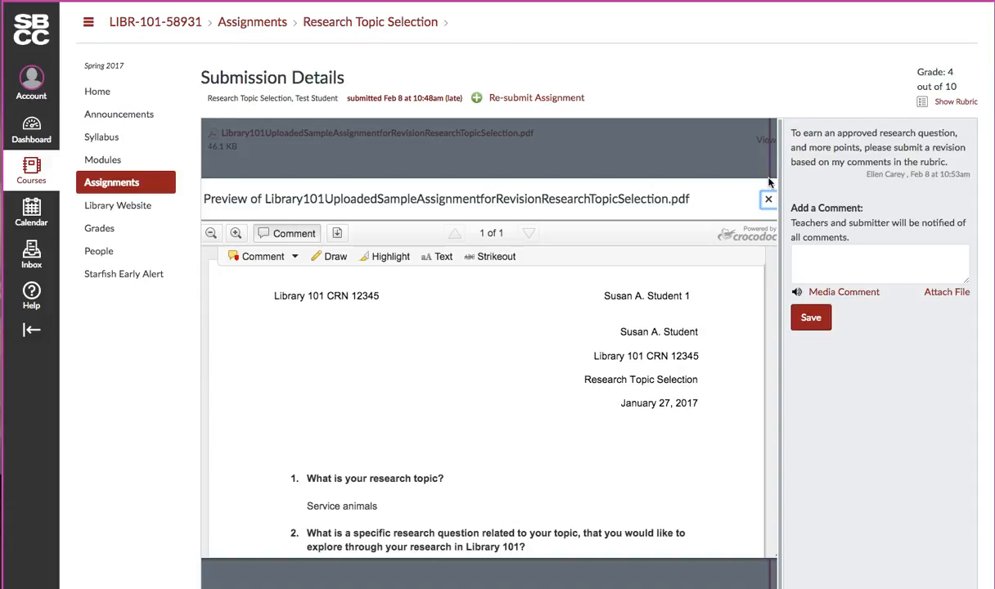
{"action": "mouse_move", "coordinate": [753, 350]}
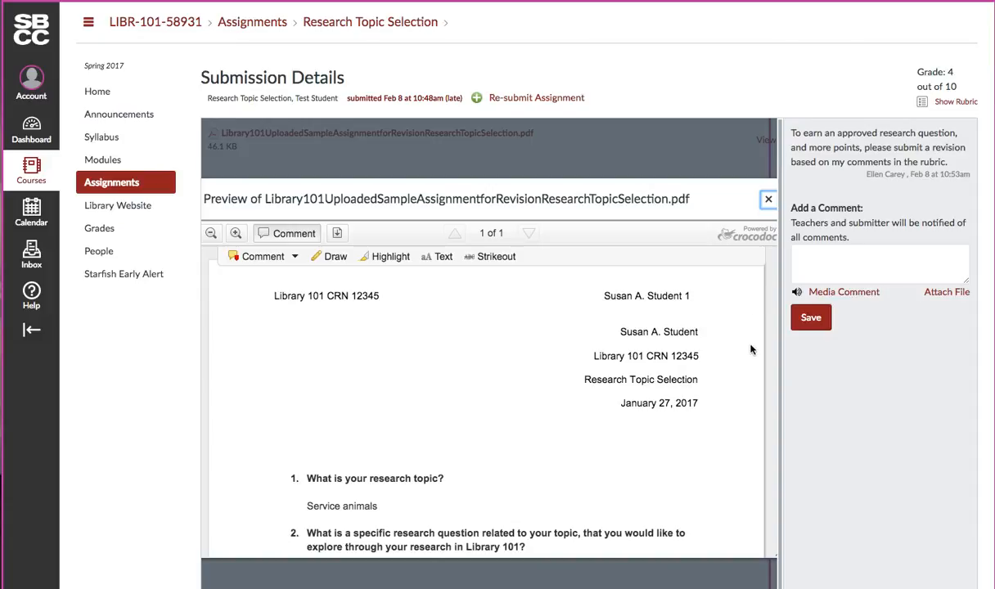
{"action": "scroll", "scroll_direction": "down", "scroll_amount": 3}
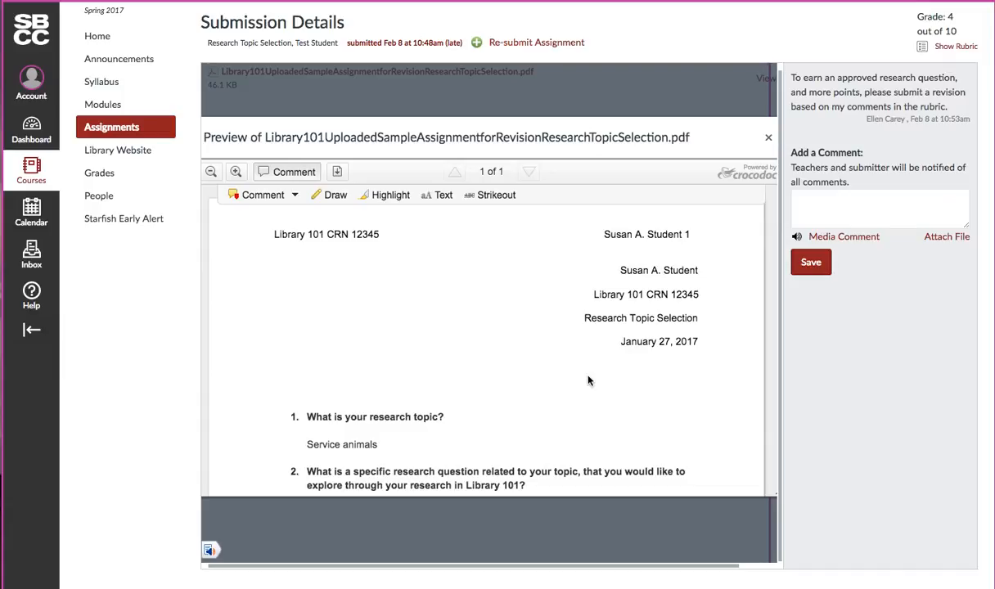
{"action": "scroll", "scroll_direction": "down", "scroll_amount": 3}
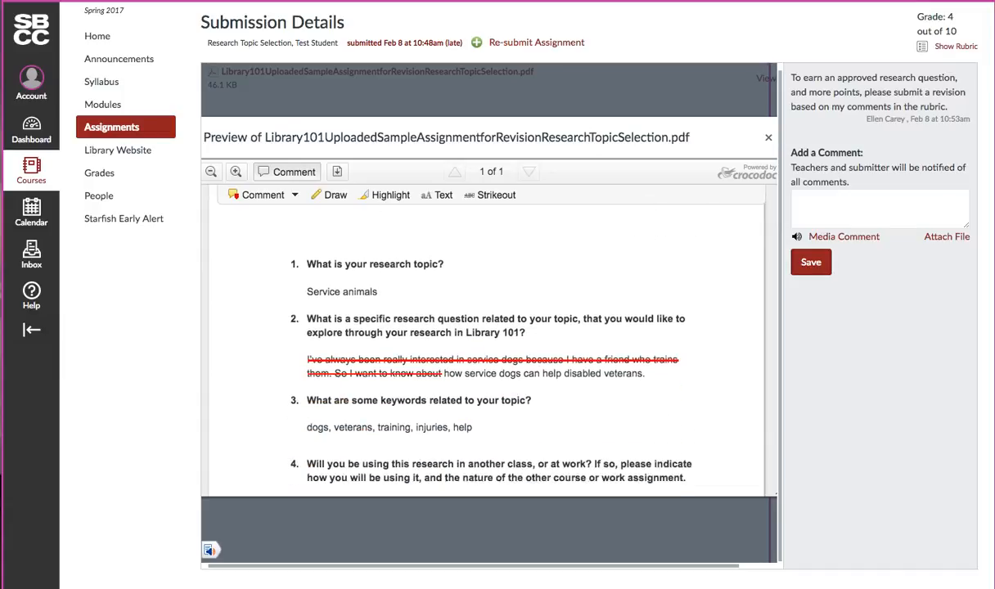
{"action": "scroll", "scroll_direction": "down", "scroll_amount": 3}
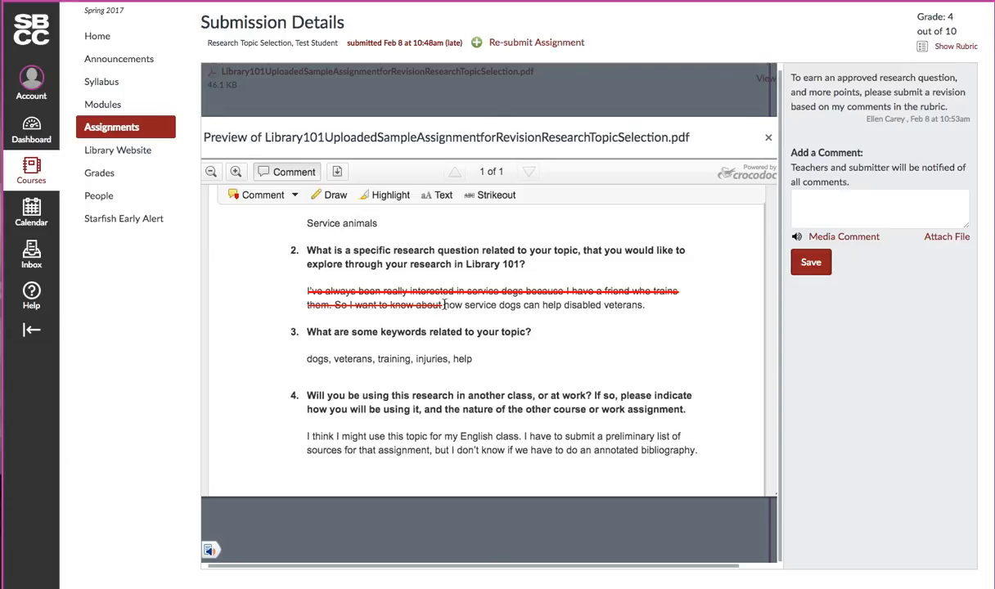
{"action": "mouse_move", "coordinate": [942, 270]}
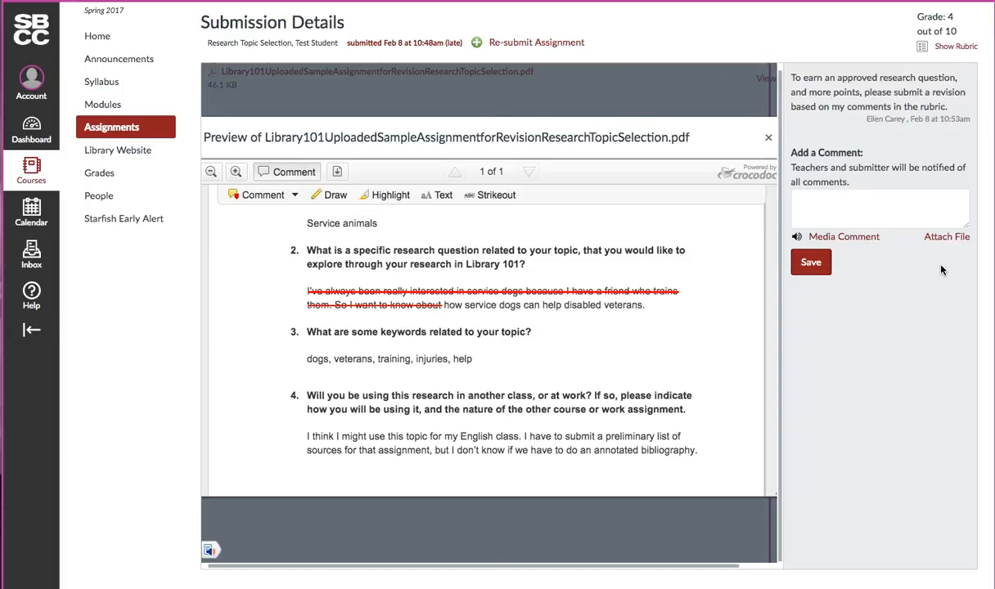
{"action": "mouse_move", "coordinate": [857, 180]}
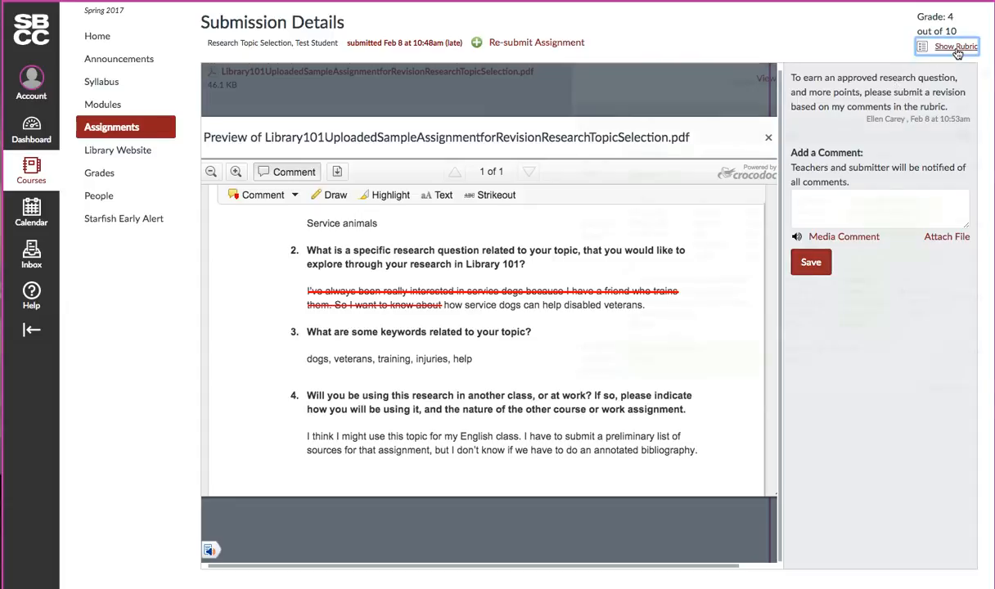
{"action": "left_click", "coordinate": [953, 46]}
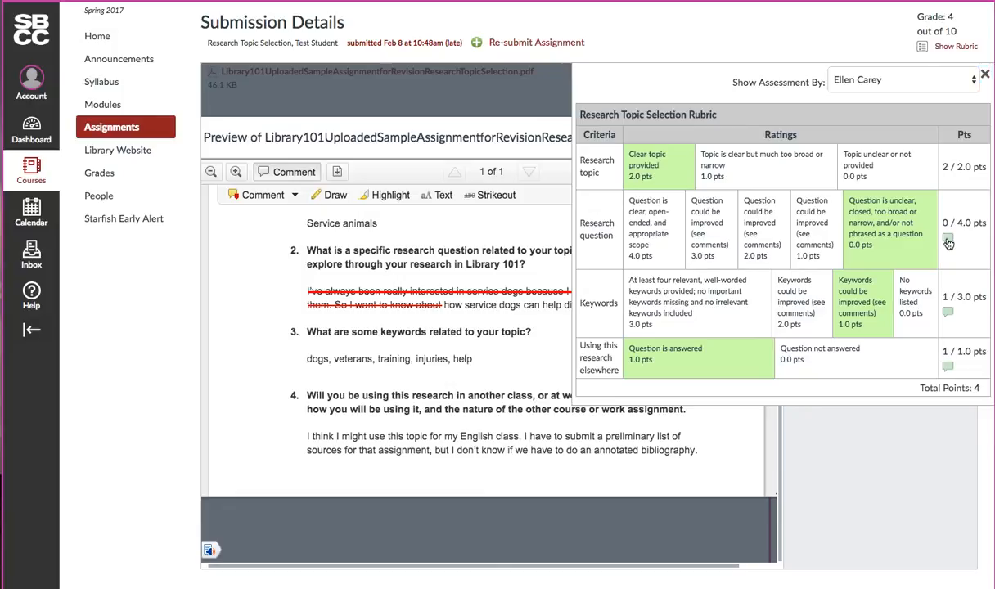
{"action": "left_click", "coordinate": [947, 239]}
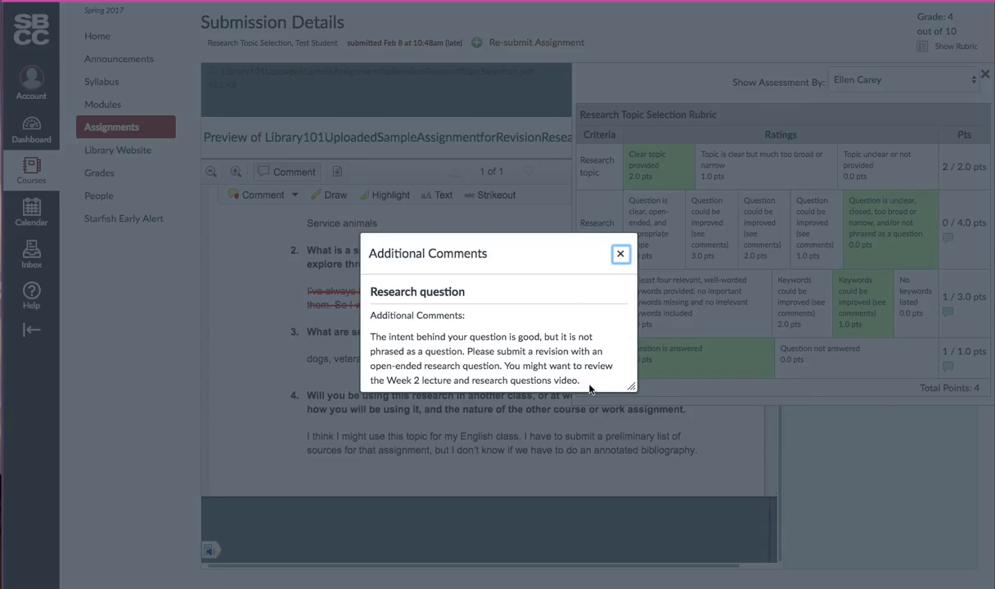
{"action": "mouse_move", "coordinate": [645, 265]}
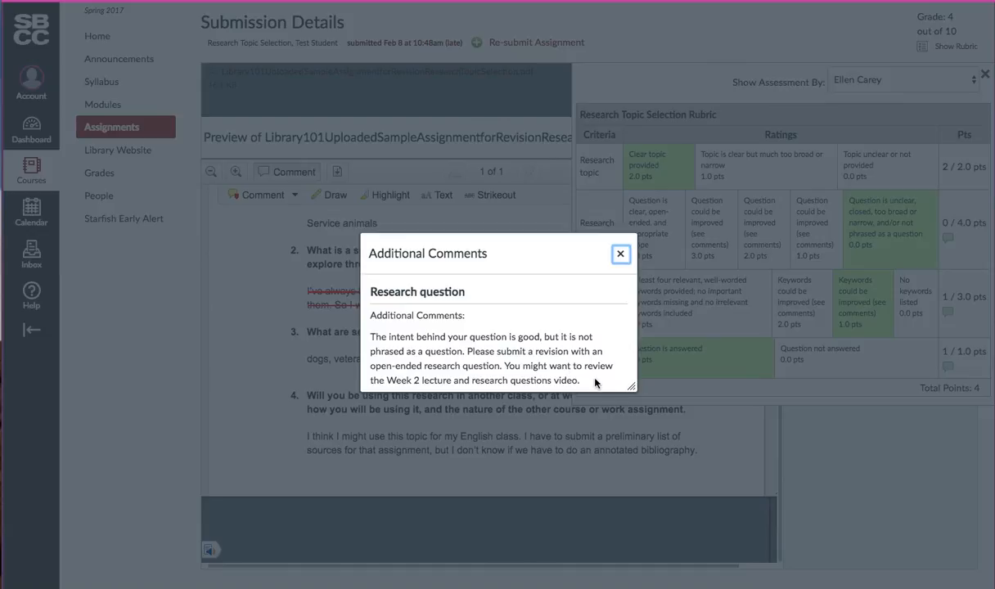
{"action": "left_click", "coordinate": [621, 254]}
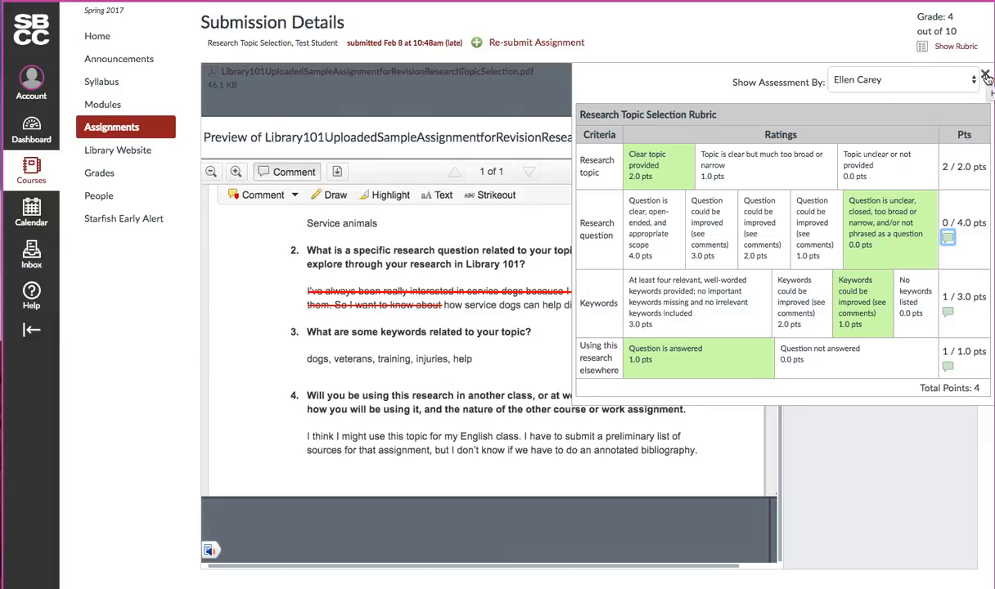
{"action": "left_click", "coordinate": [986, 76]}
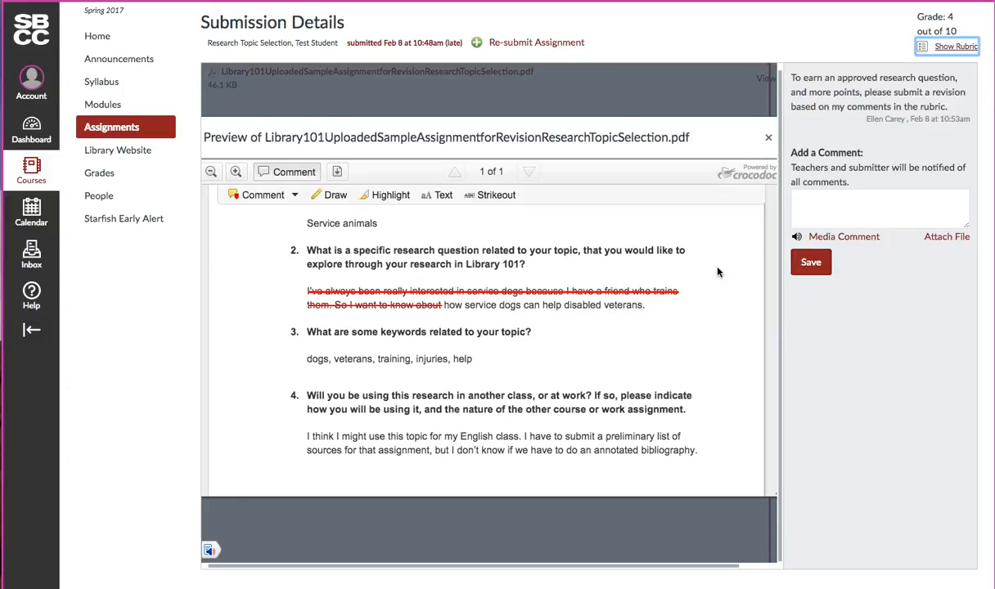
{"action": "mouse_move", "coordinate": [613, 324]}
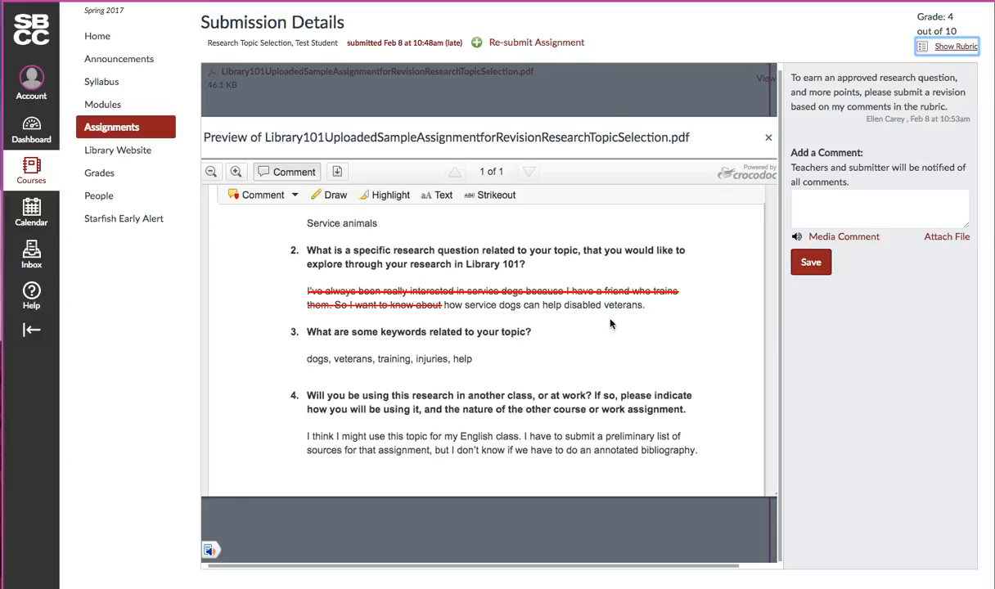
{"action": "mouse_move", "coordinate": [504, 98]}
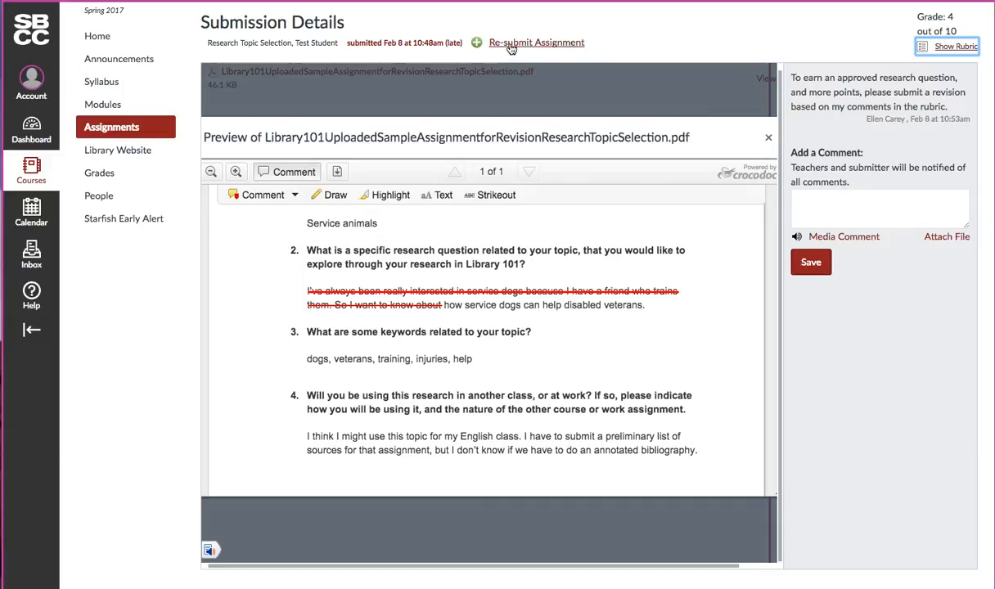
{"action": "mouse_move", "coordinate": [527, 104]}
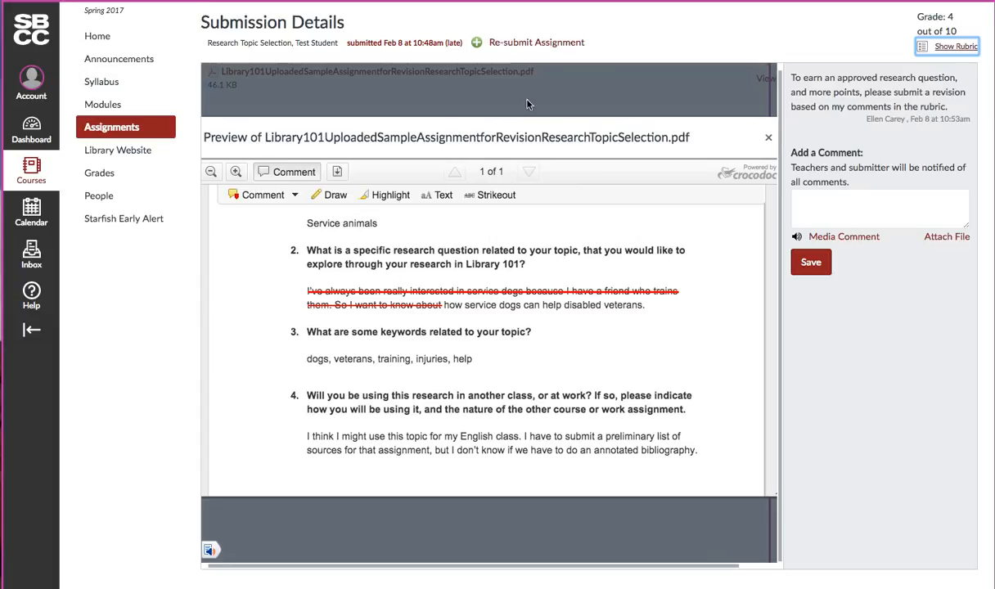
{"action": "mouse_move", "coordinate": [598, 360]}
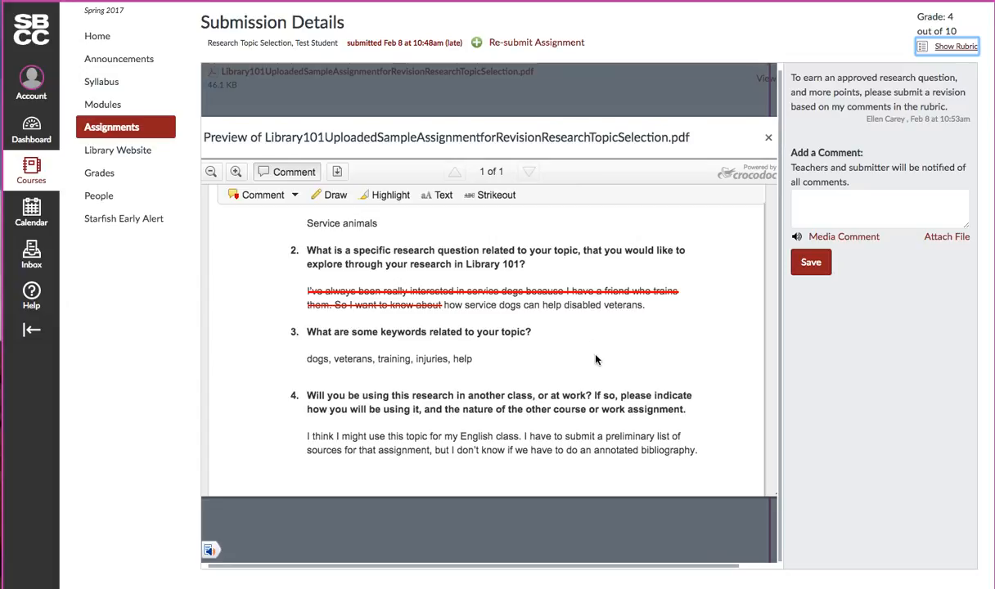
{"action": "mouse_move", "coordinate": [783, 510]}
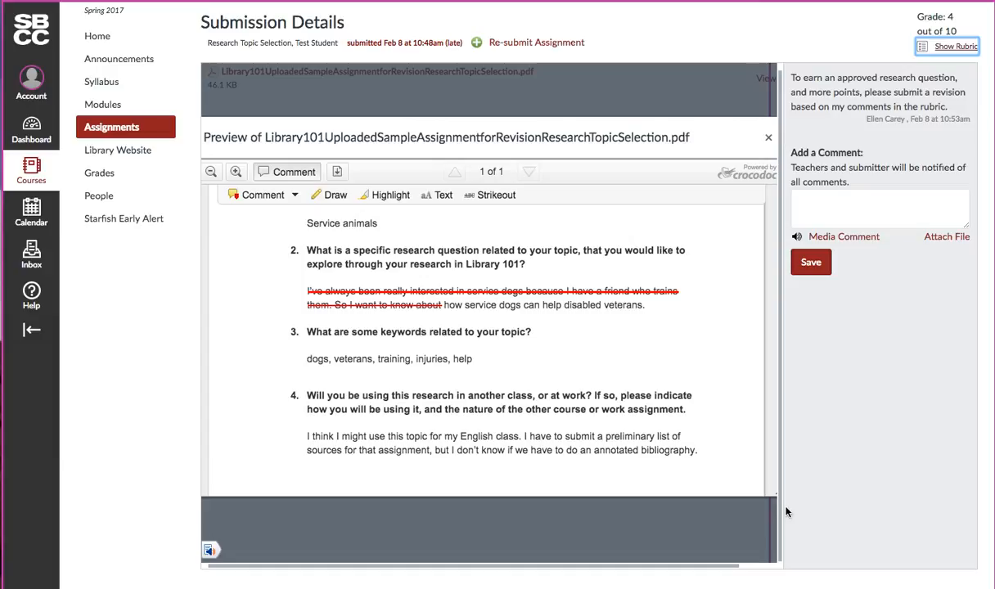
{"action": "mouse_move", "coordinate": [950, 566]}
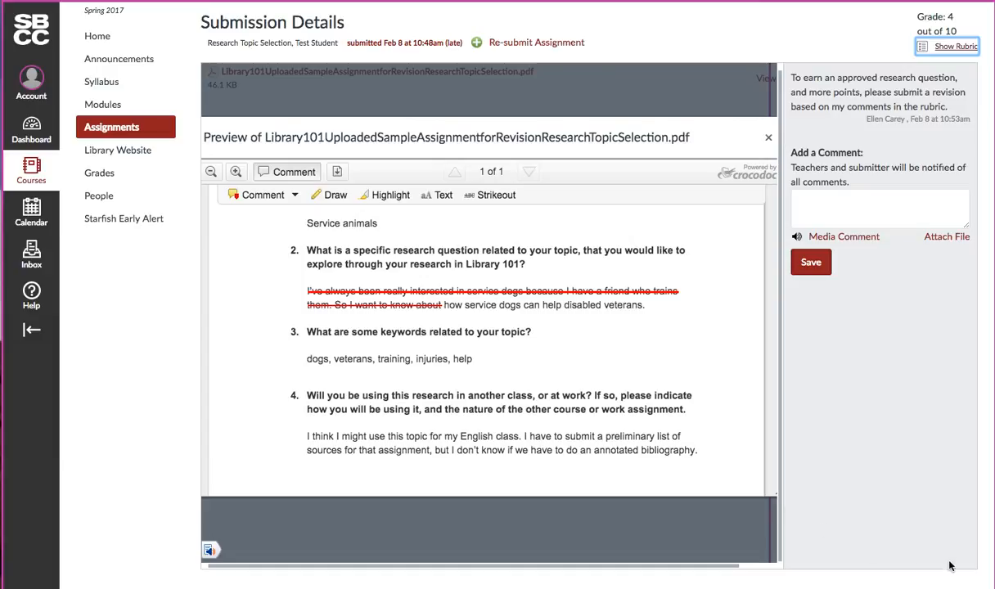